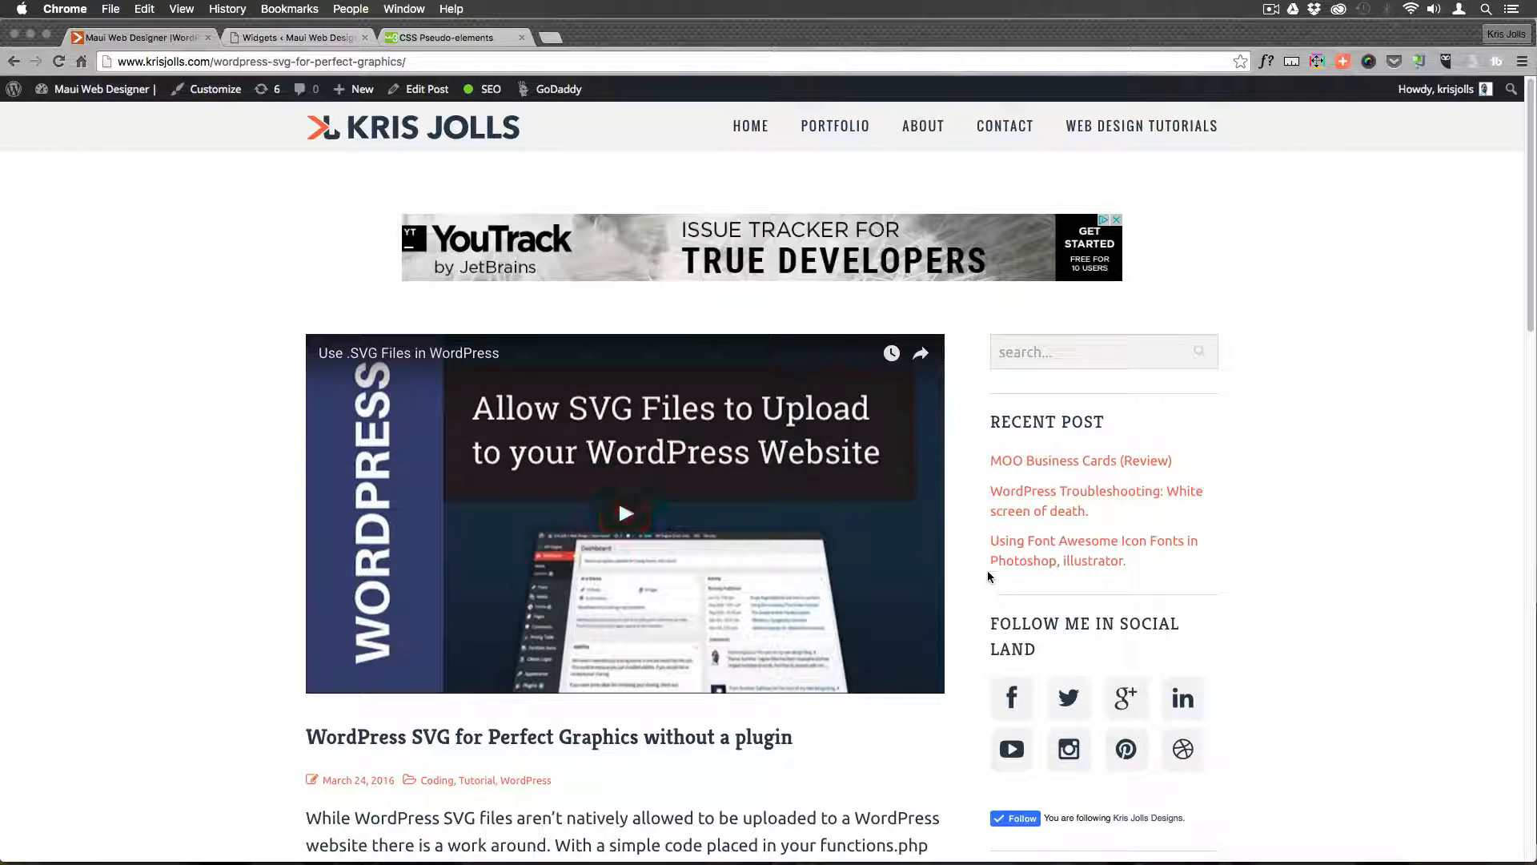
- Scroll through the SVG tutorial post past the video, intro text and functions.php snippet
scroll(down, 3)
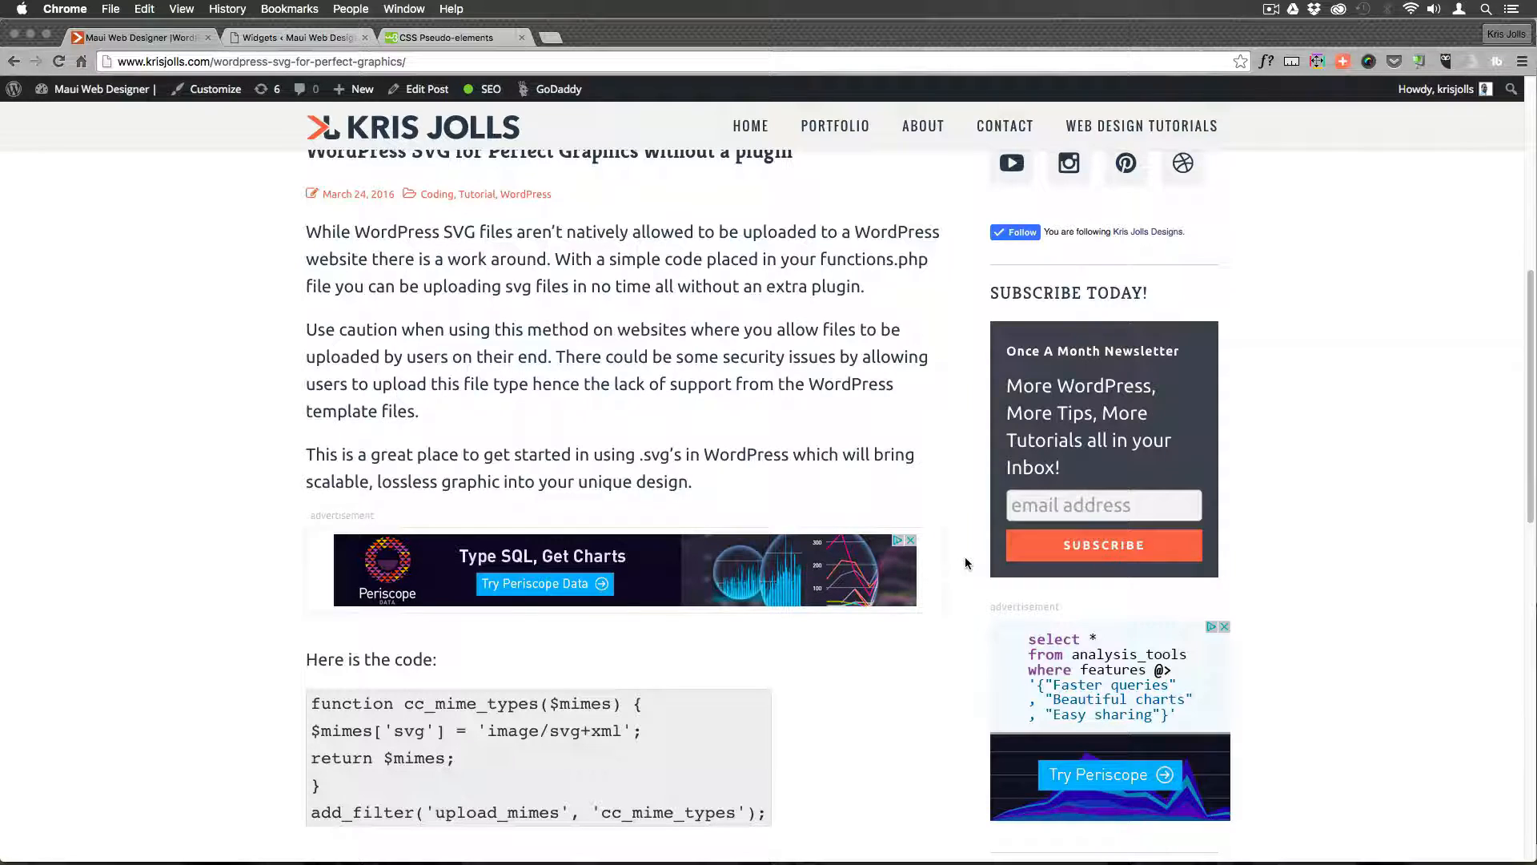
scroll(down, 3)
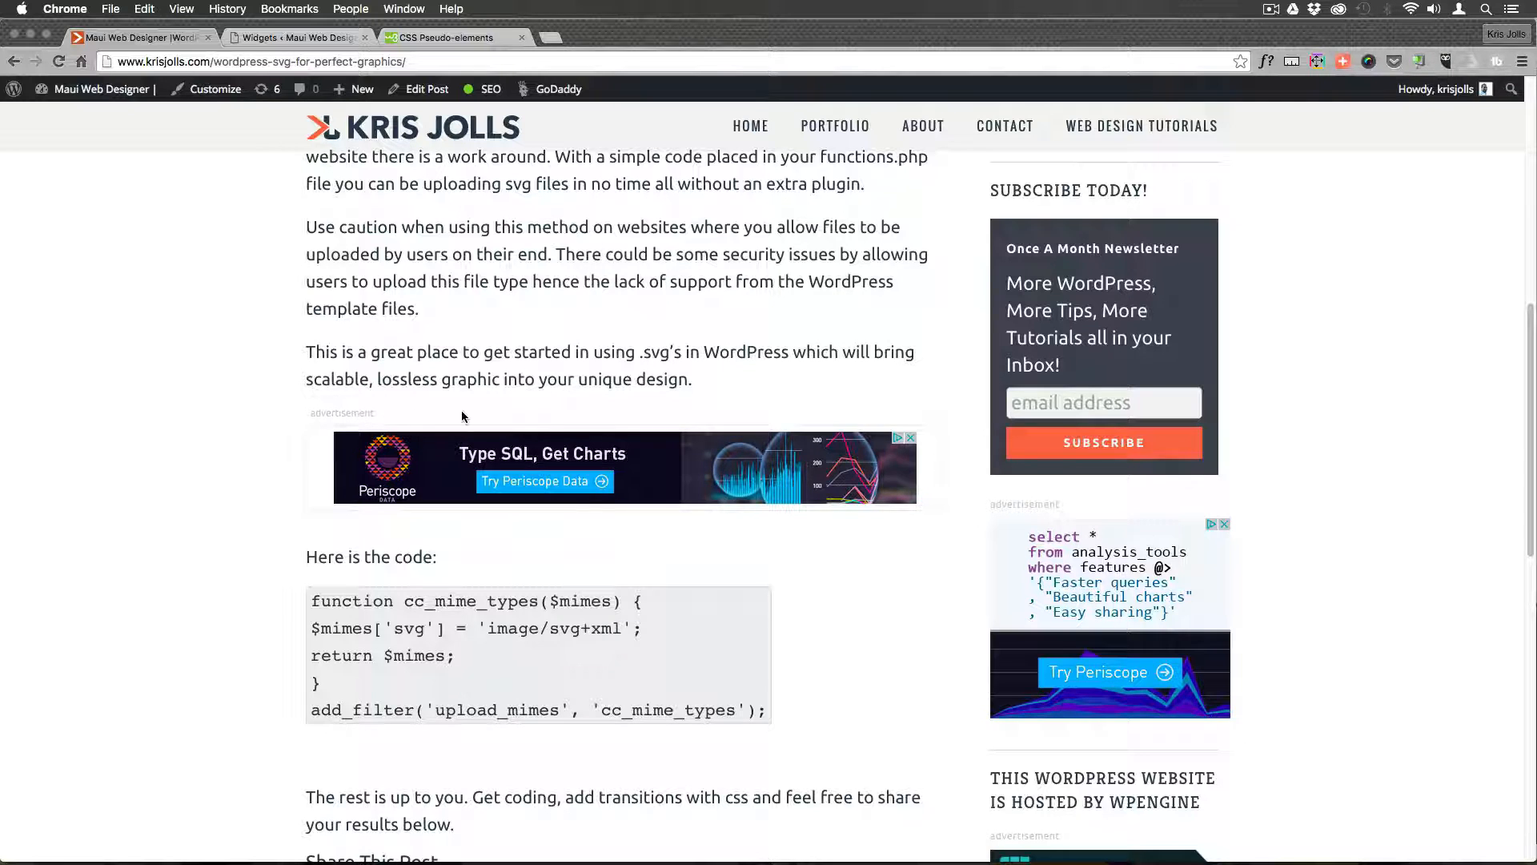
scroll(down, 3)
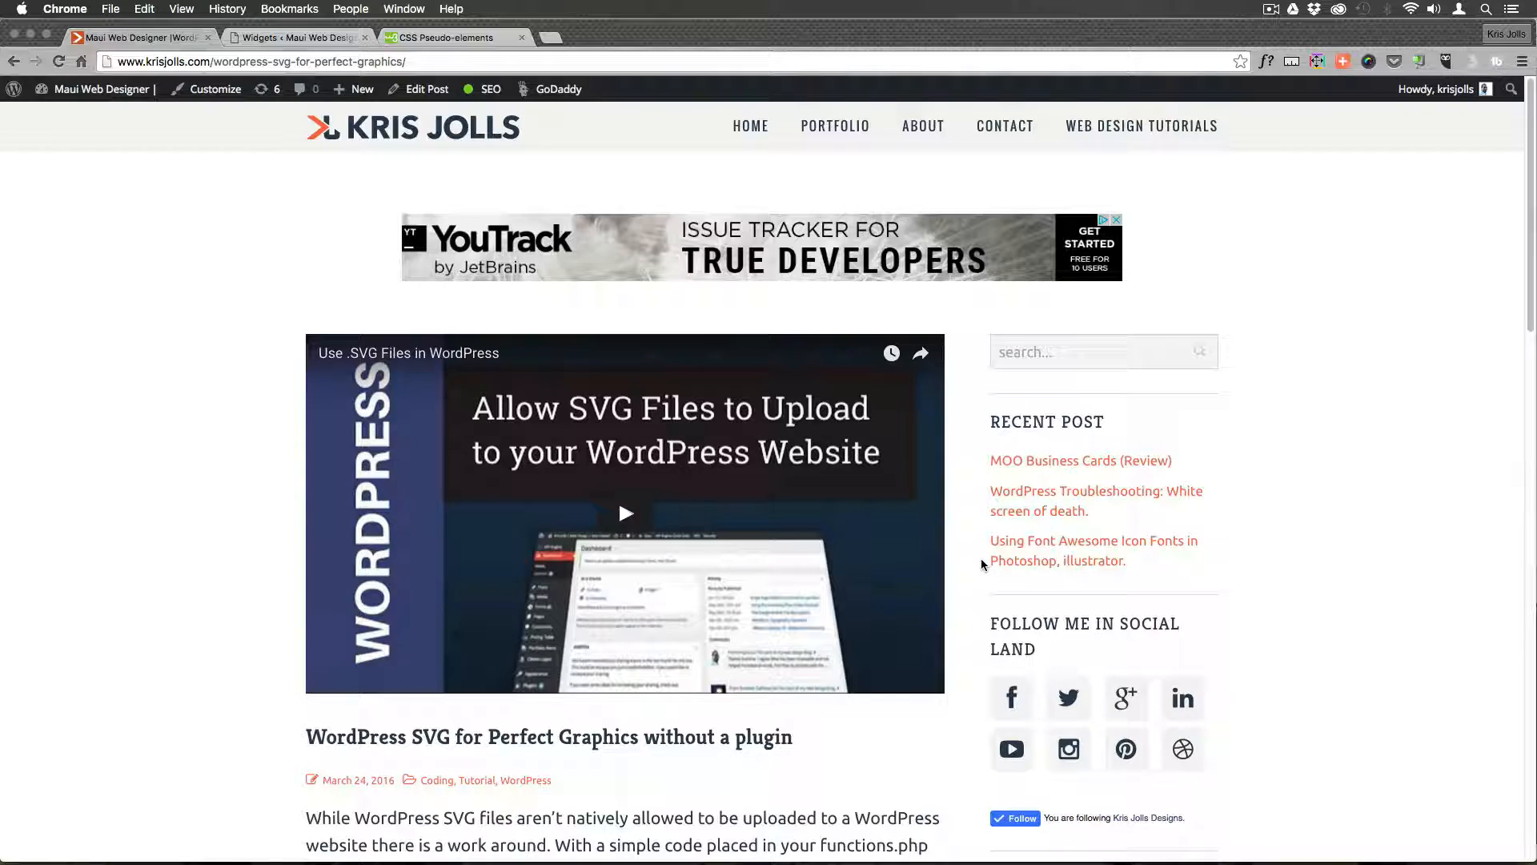
scroll(down, 3)
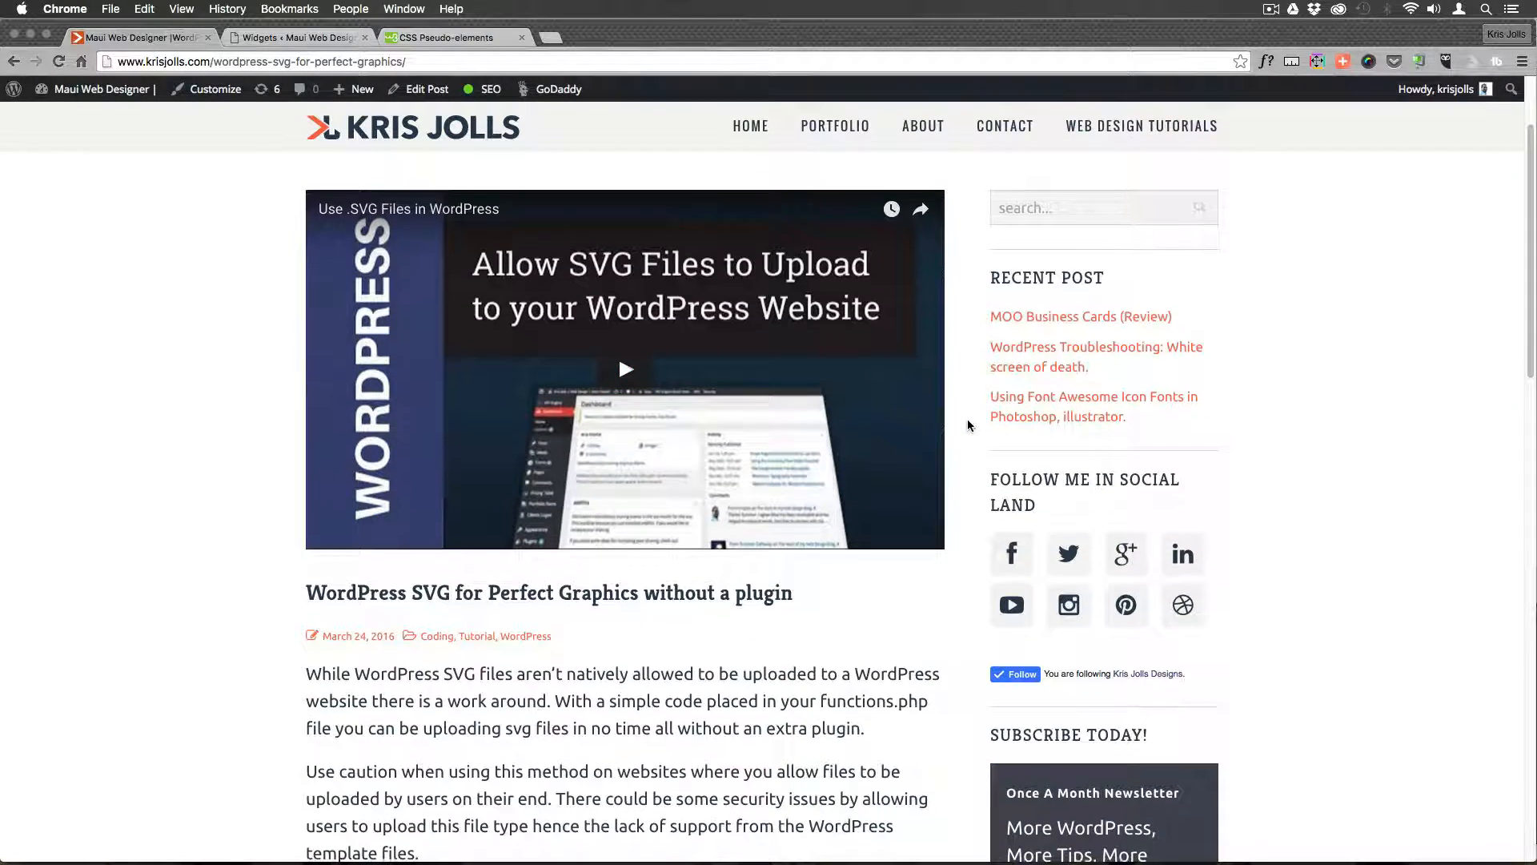
scroll(down, 3)
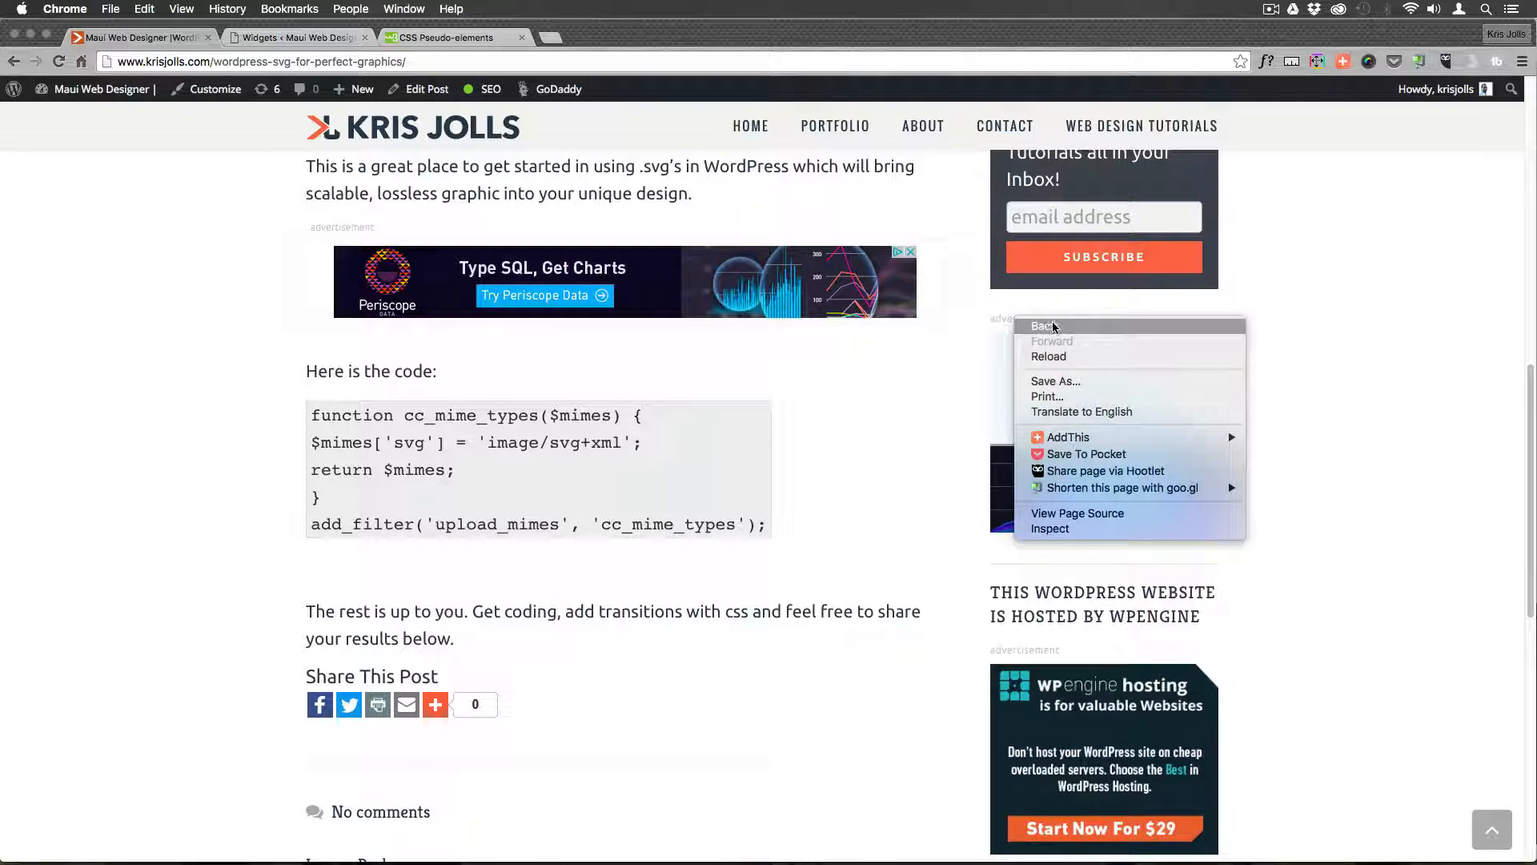
mouse_move(1051, 529)
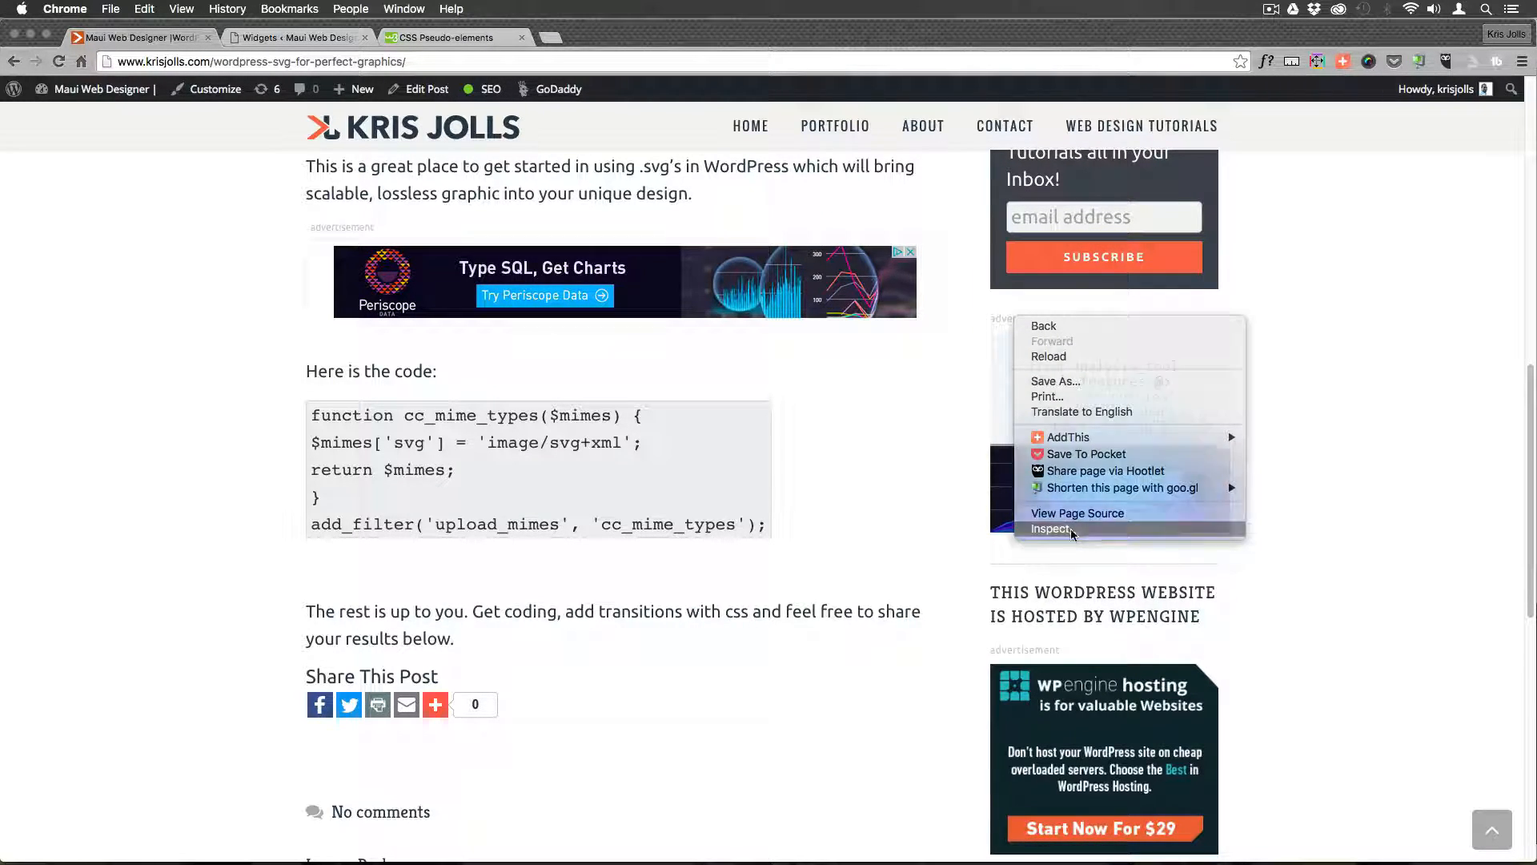
- Inspect the sidebar ad, view its div.widget-ad ::before 'advertisement' rule, then open the w3schools pseudo-elements page
click(1051, 529)
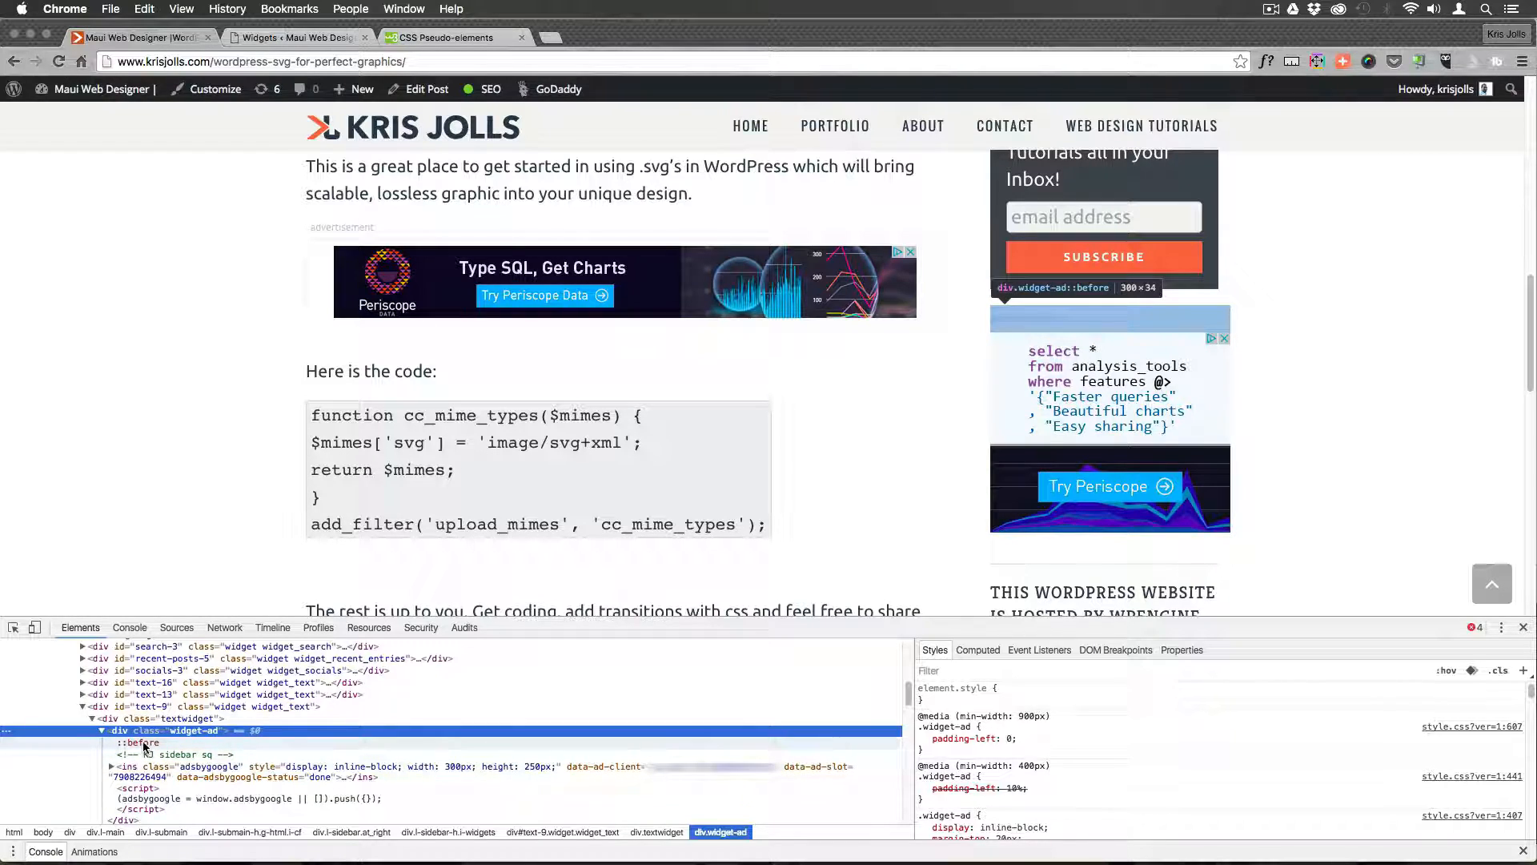
click(137, 743)
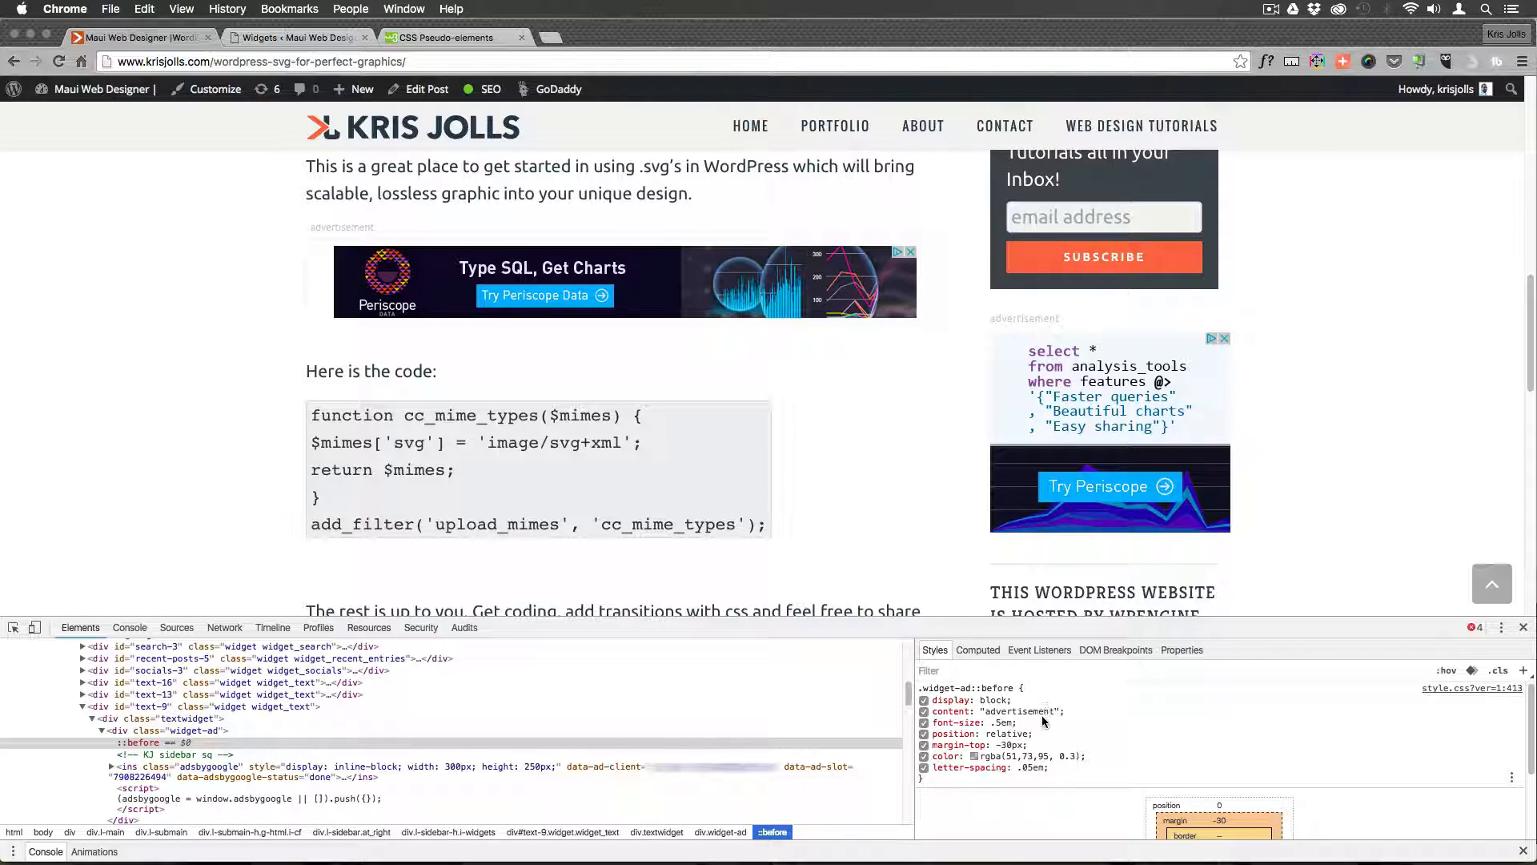
mouse_move(1068, 725)
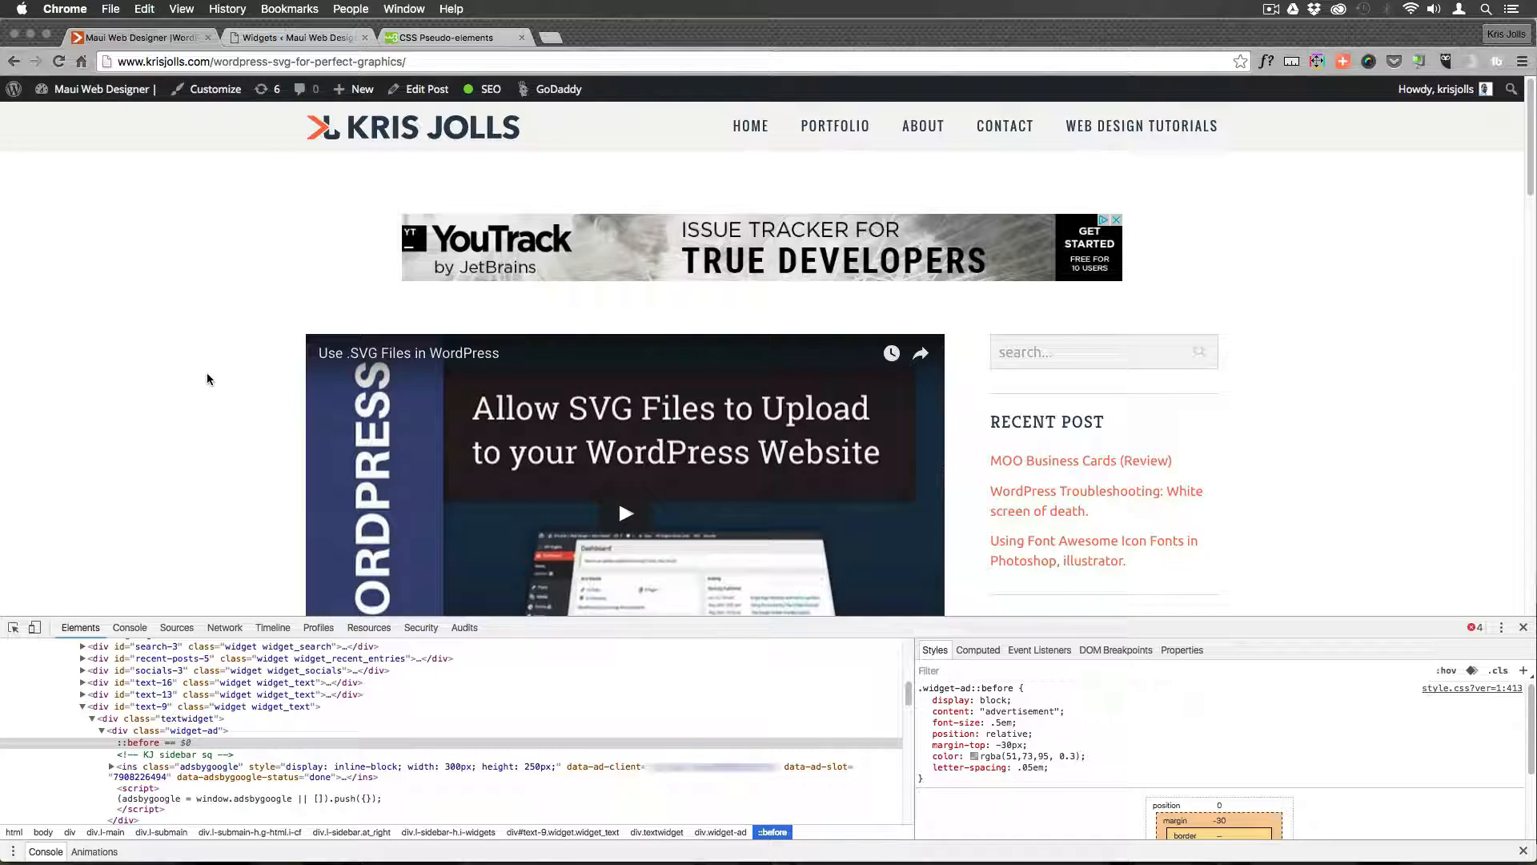
click(441, 38)
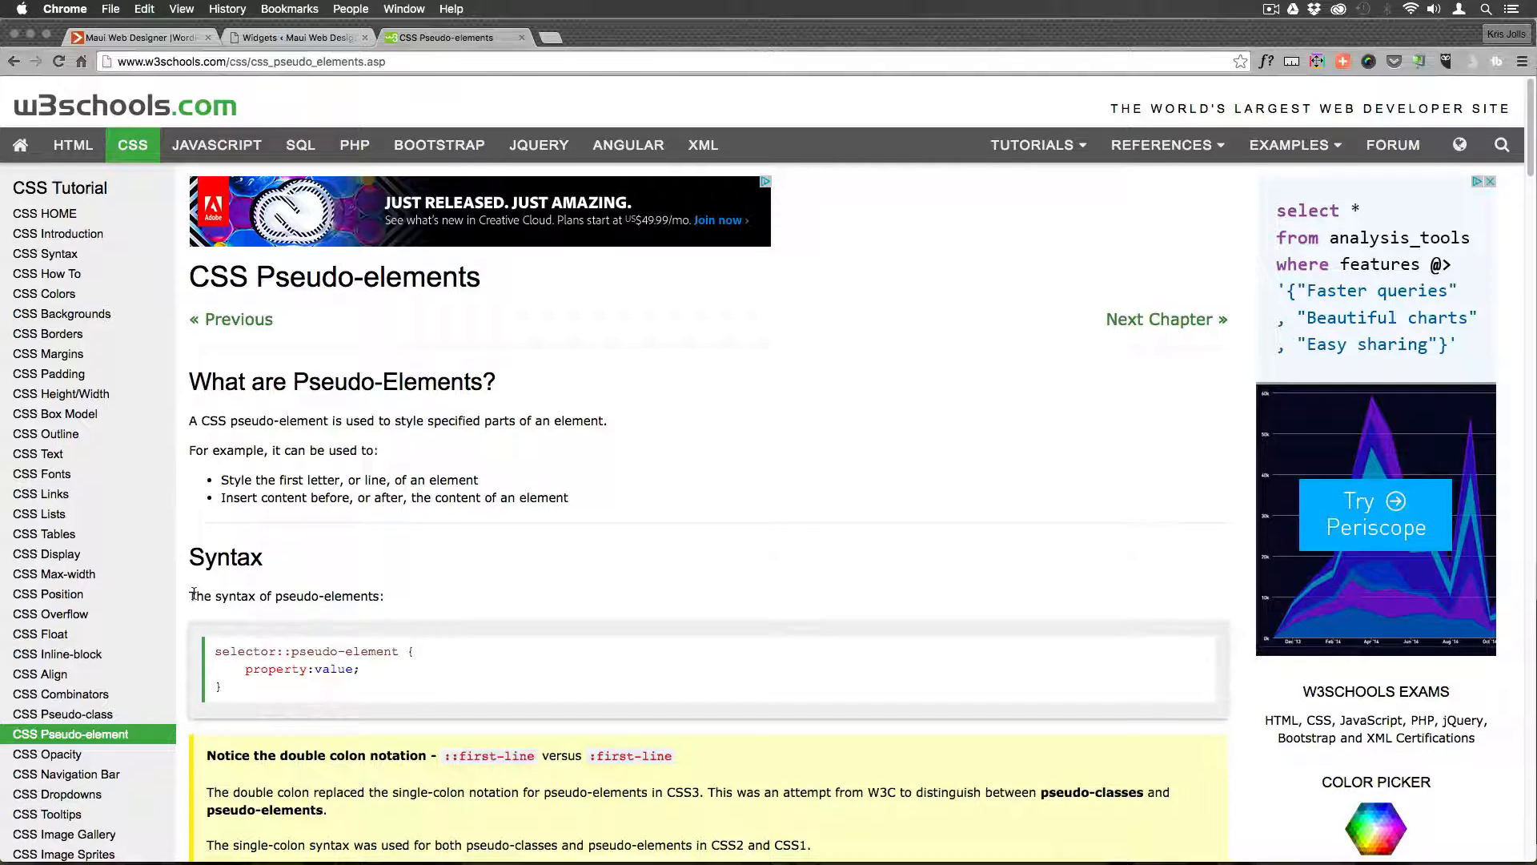
scroll(down, 3)
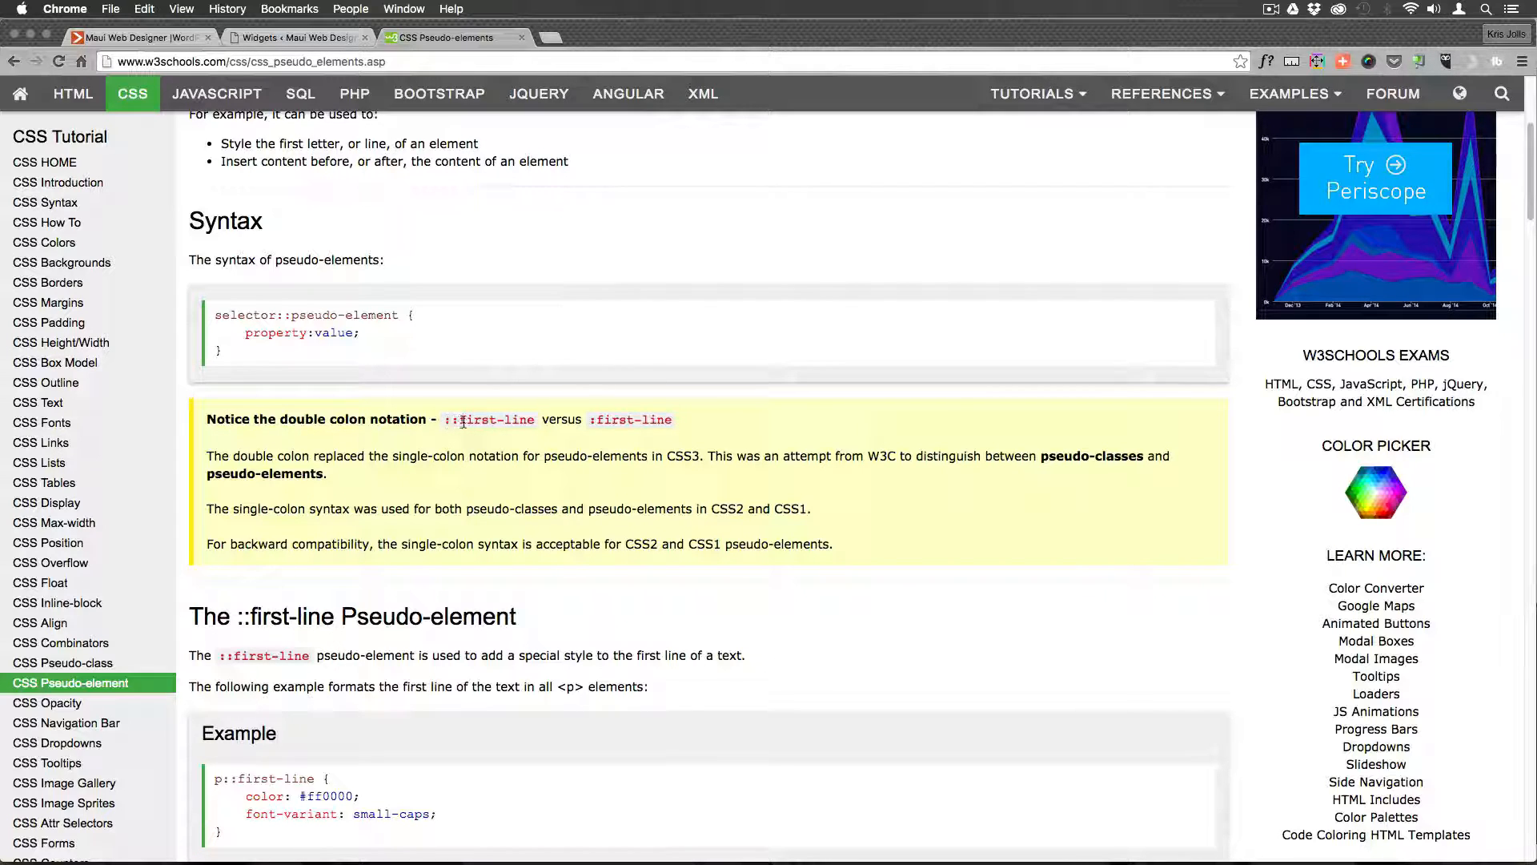
mouse_move(469, 440)
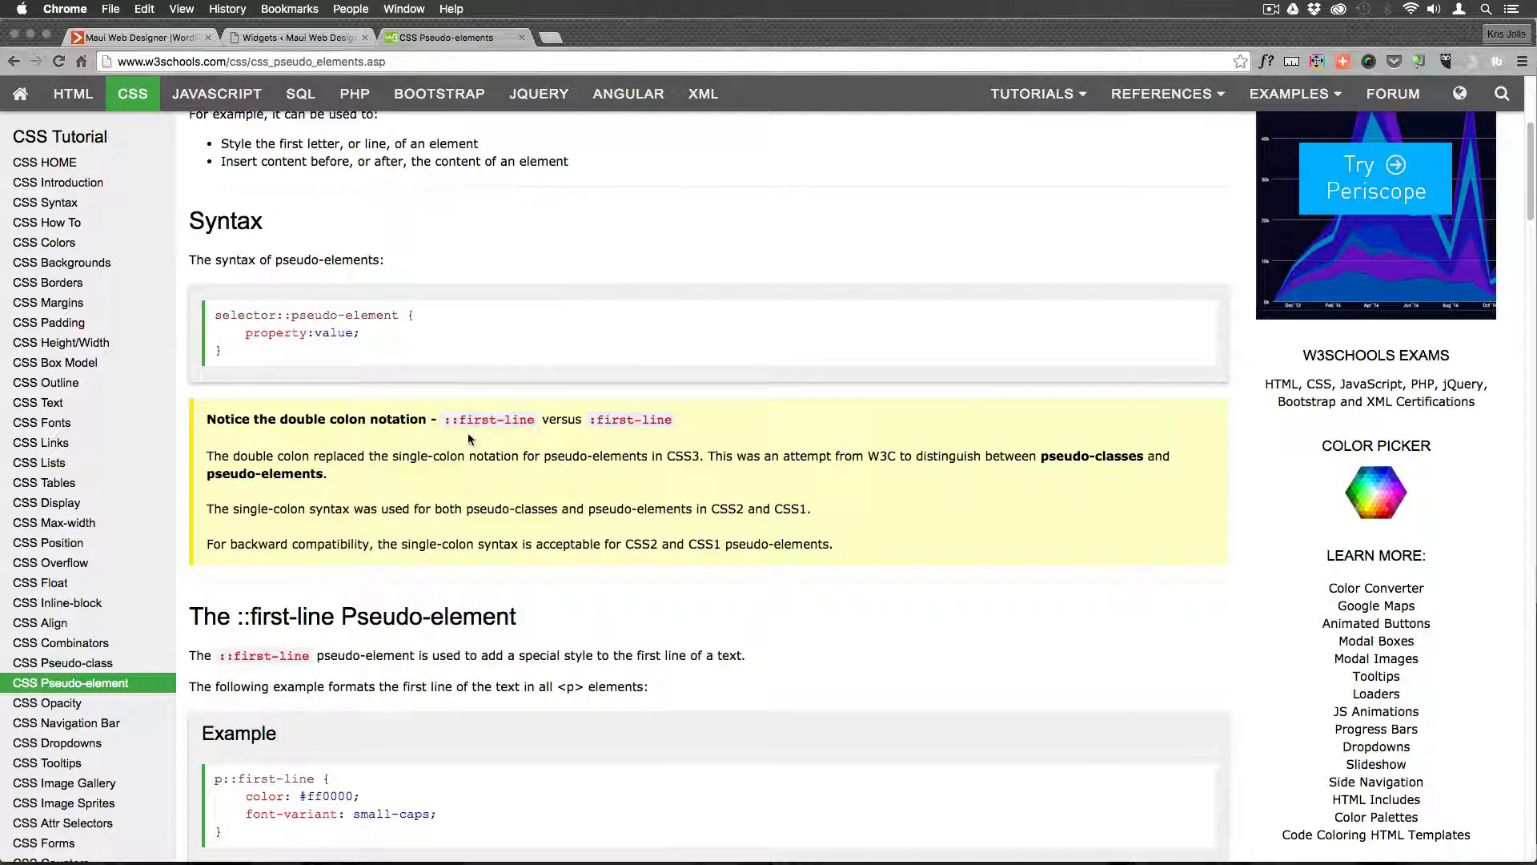
scroll(down, 3)
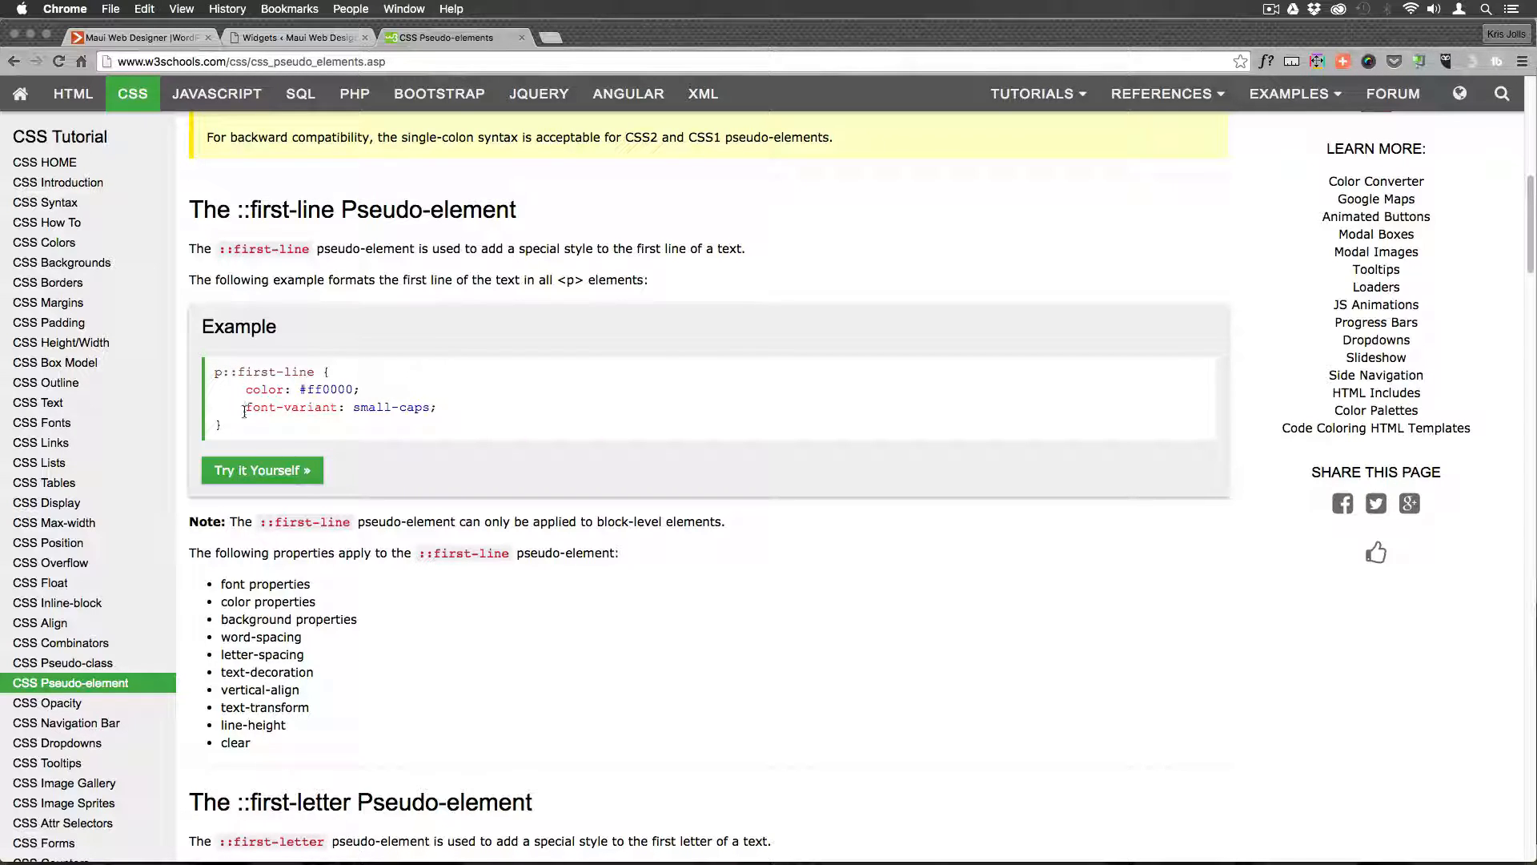
scroll(down, 3)
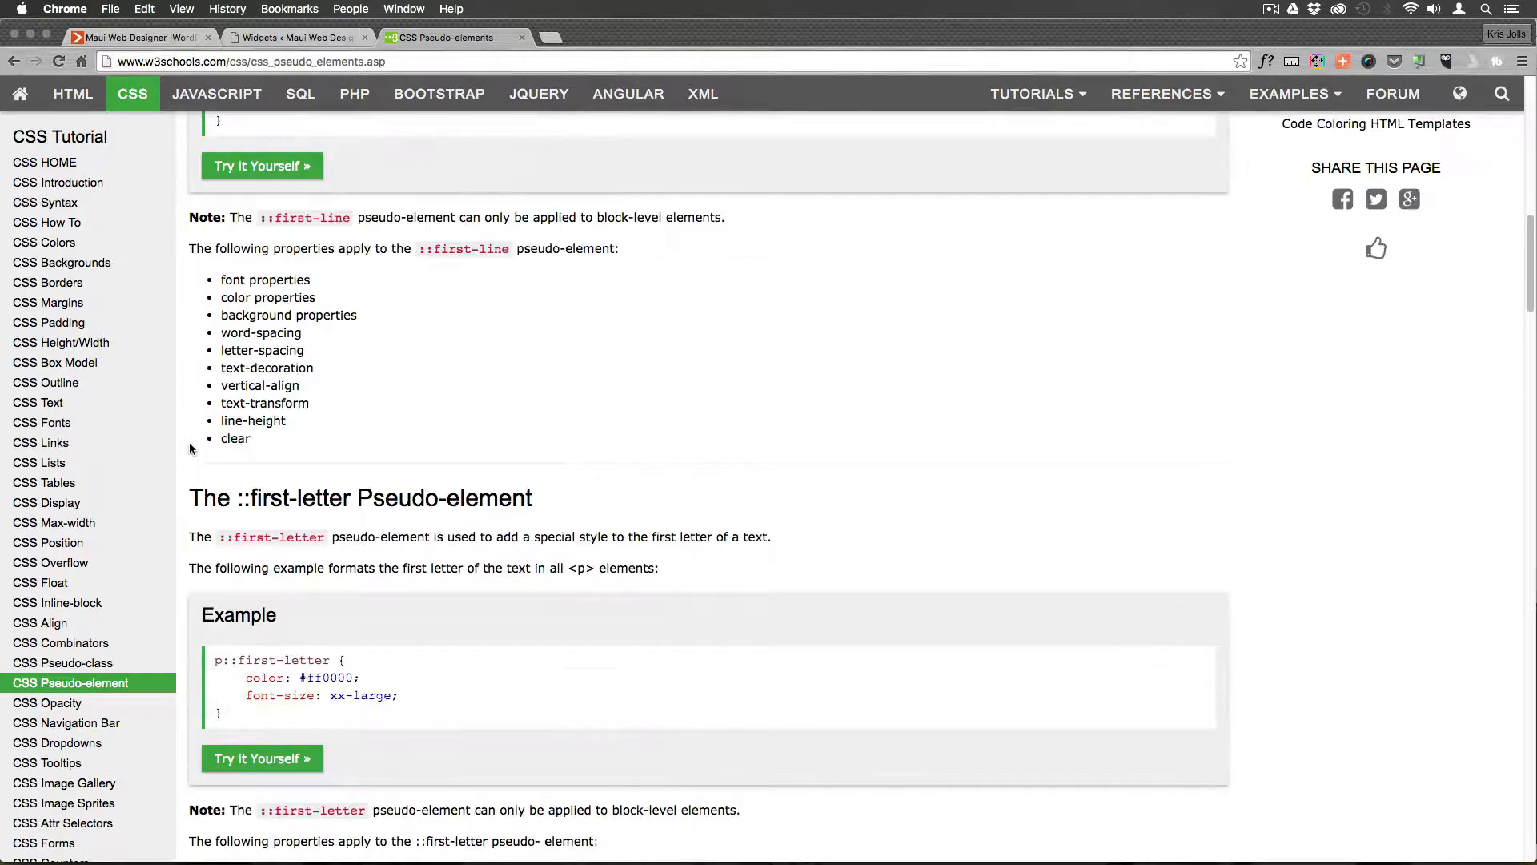
scroll(down, 3)
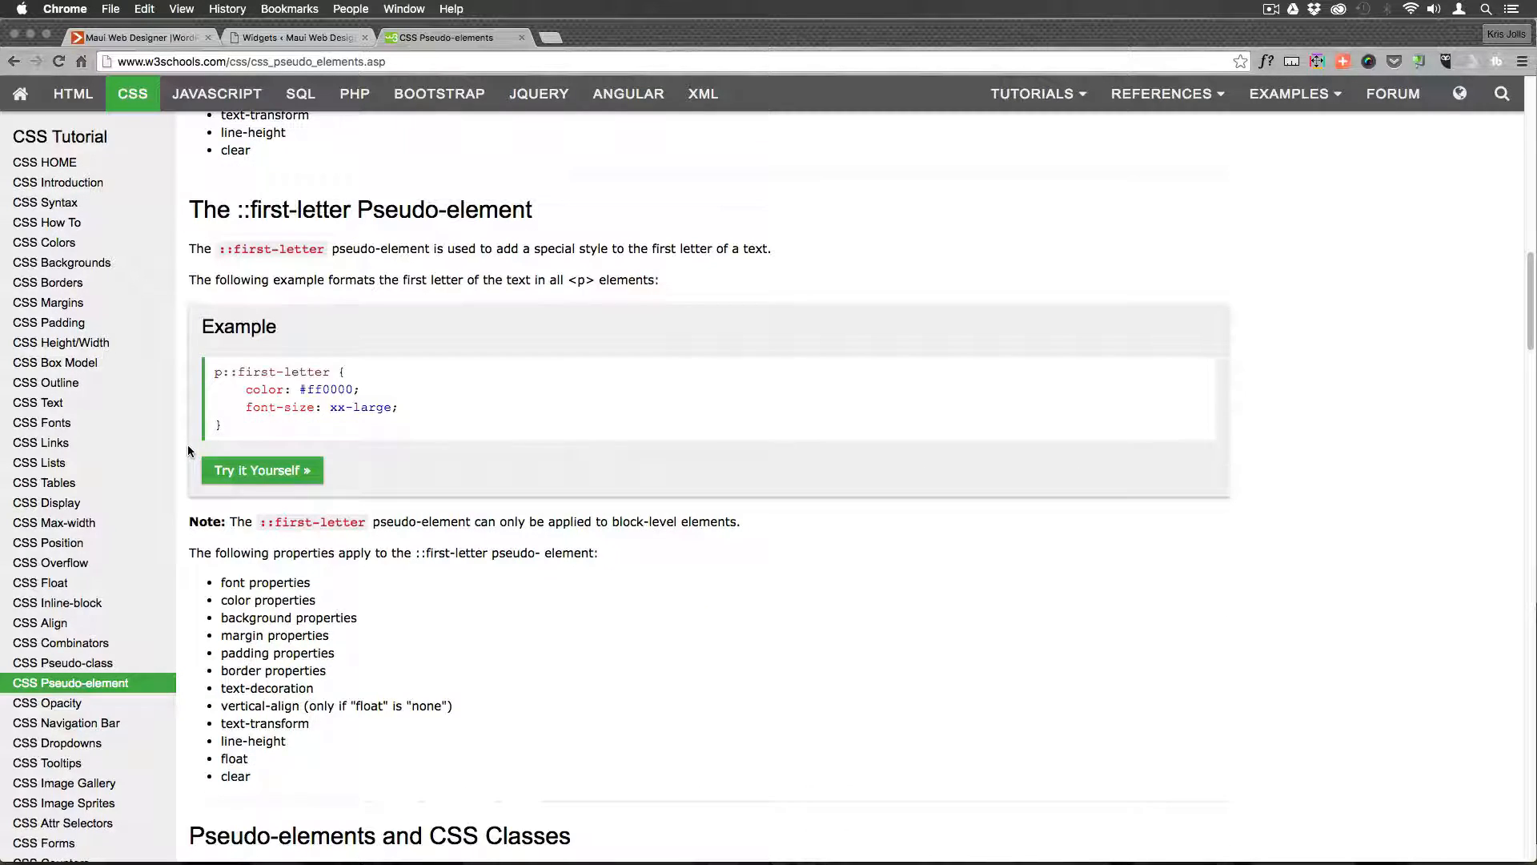
scroll(down, 3)
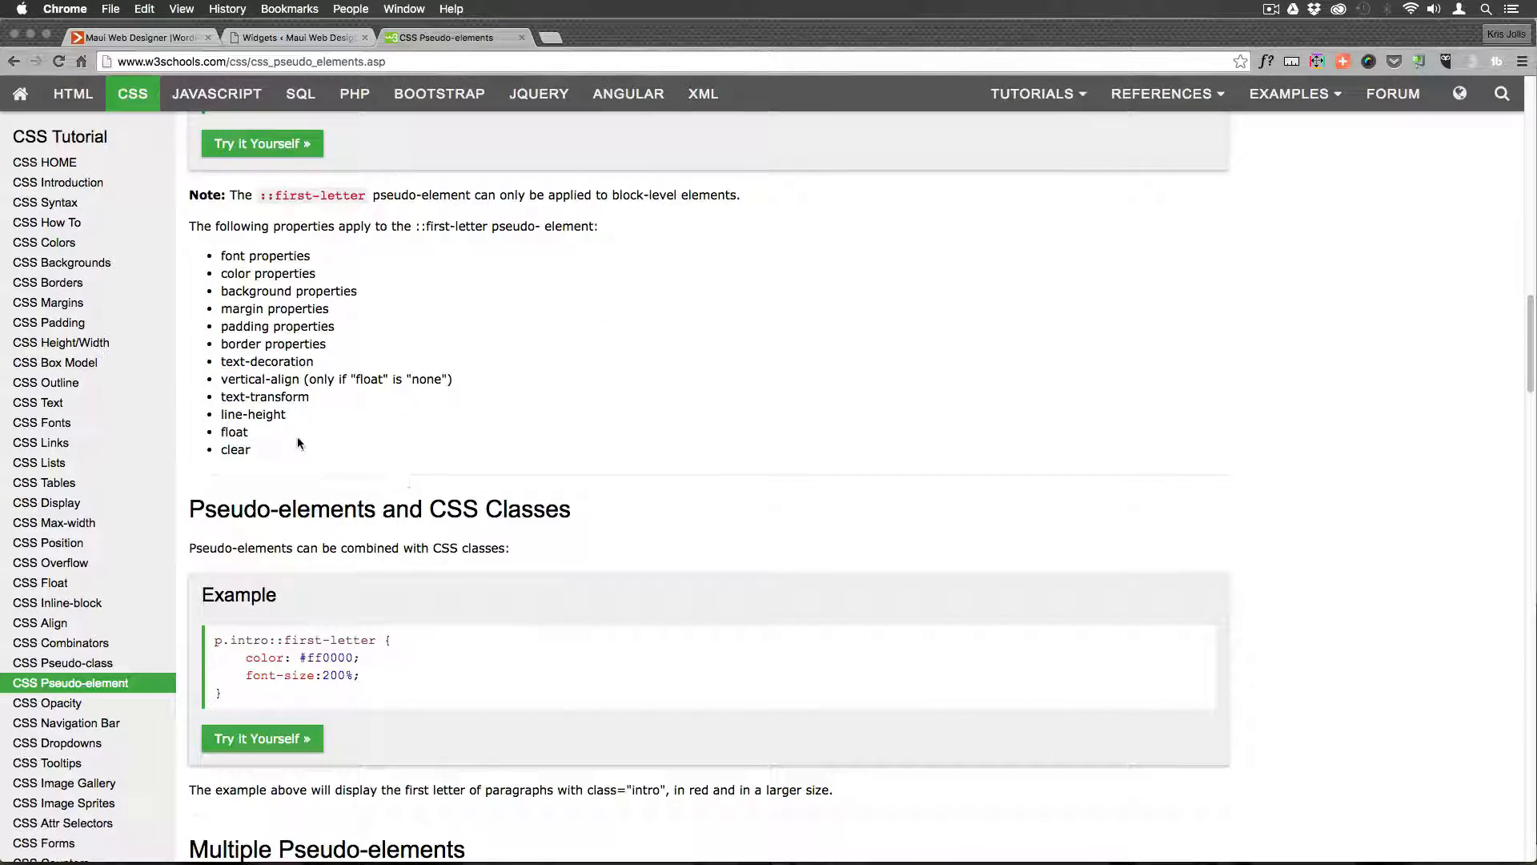
scroll(down, 3)
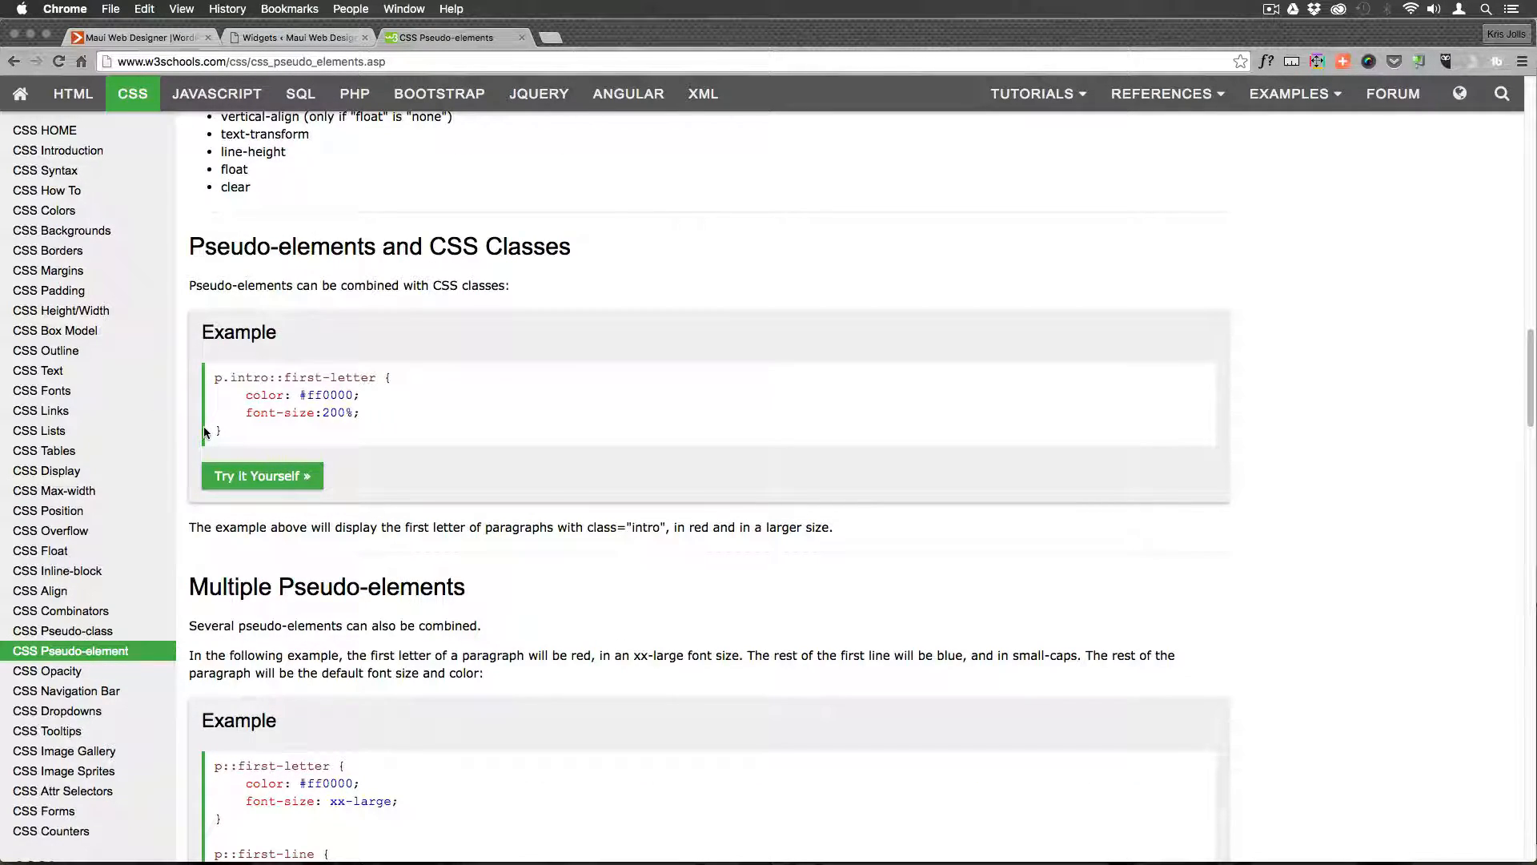
scroll(down, 3)
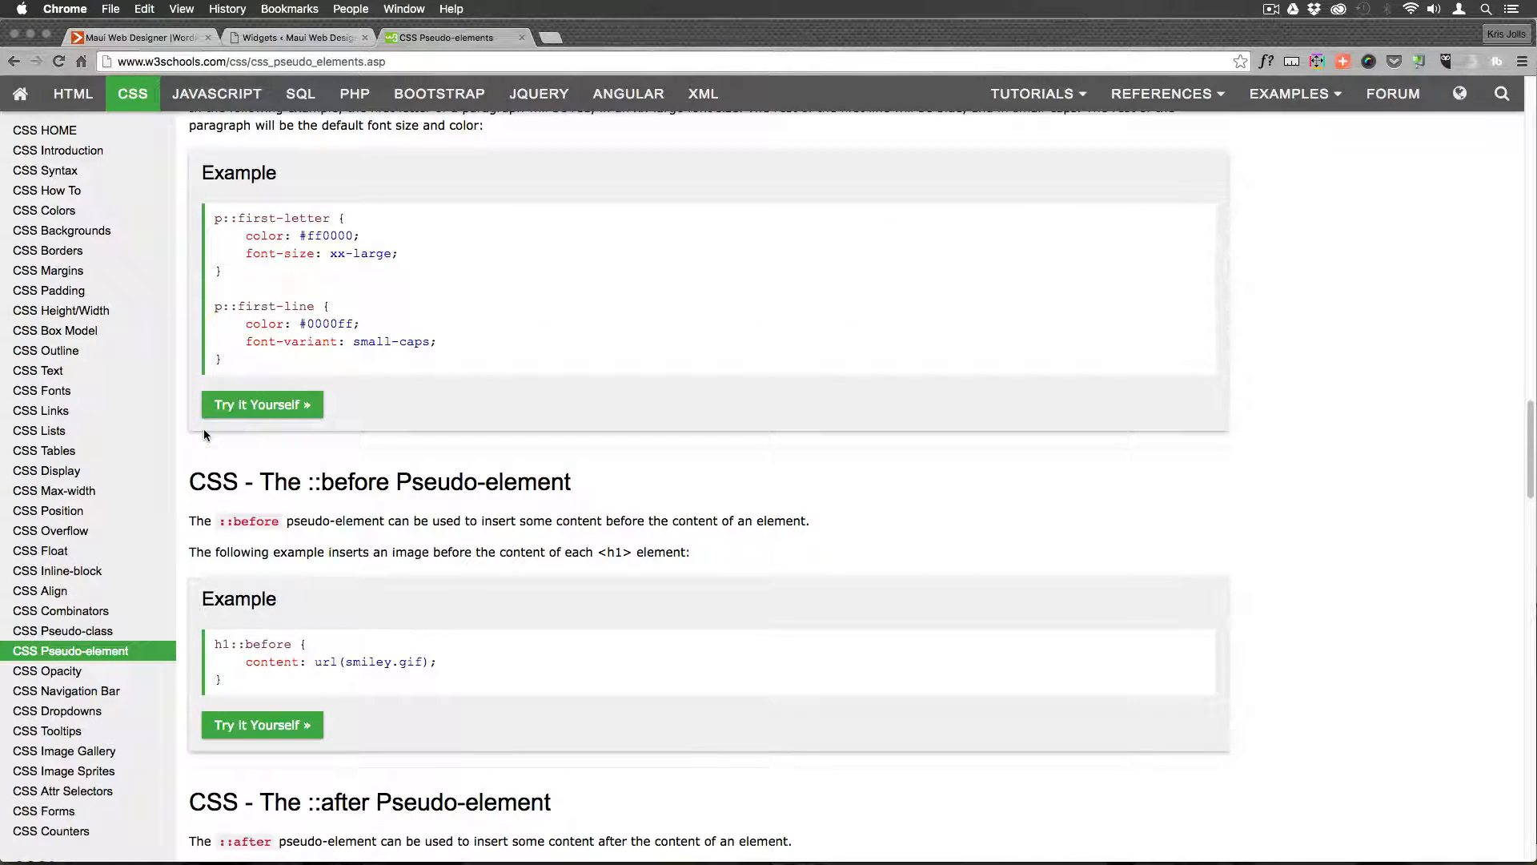
- Read the w3schools ::before and ::after examples, then go back to the krisjolls.com post
scroll(down, 3)
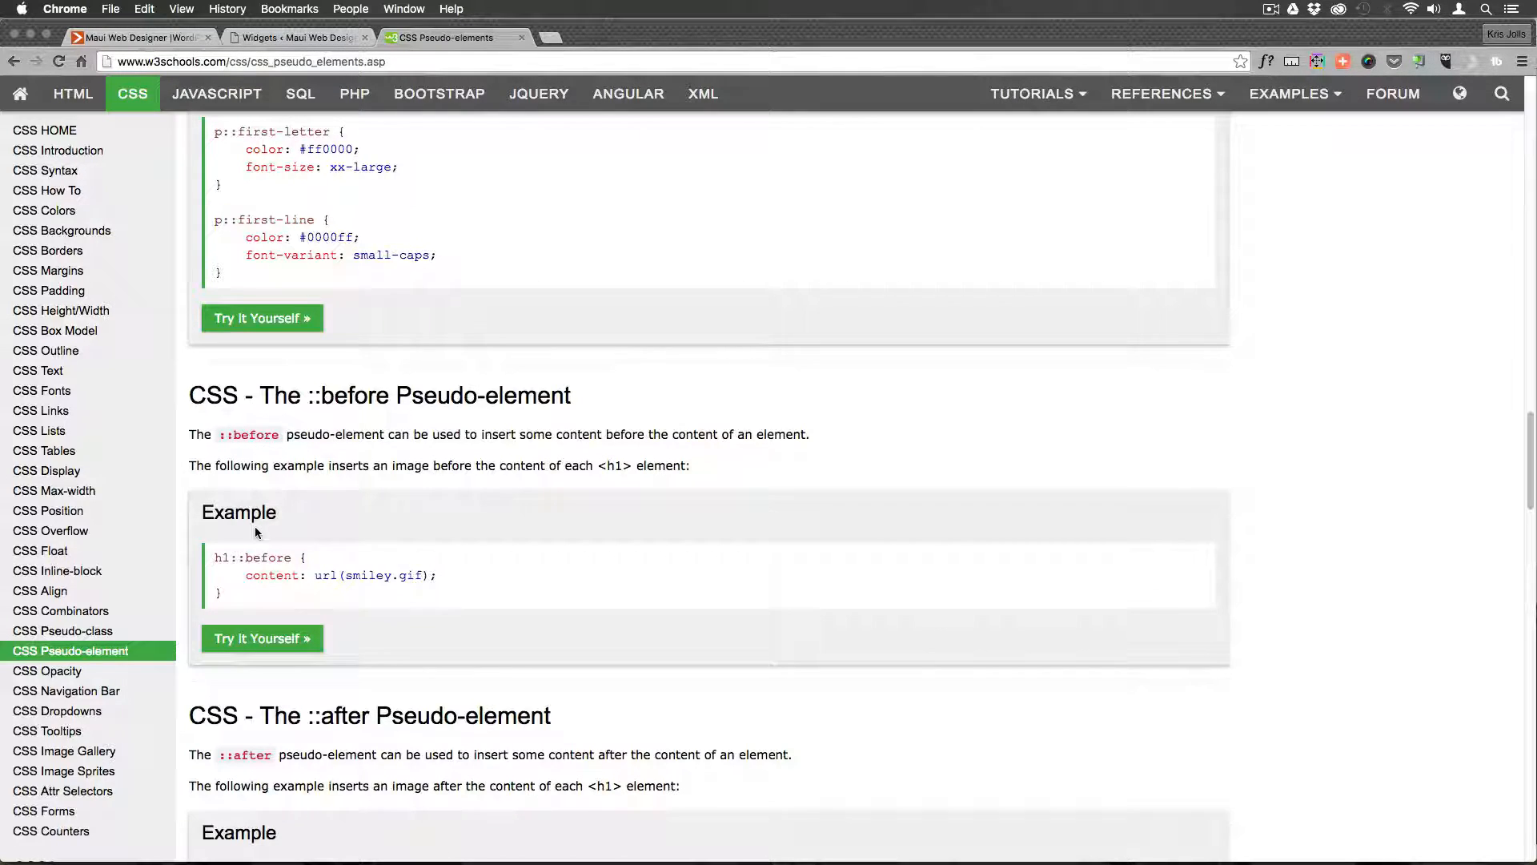
scroll(down, 3)
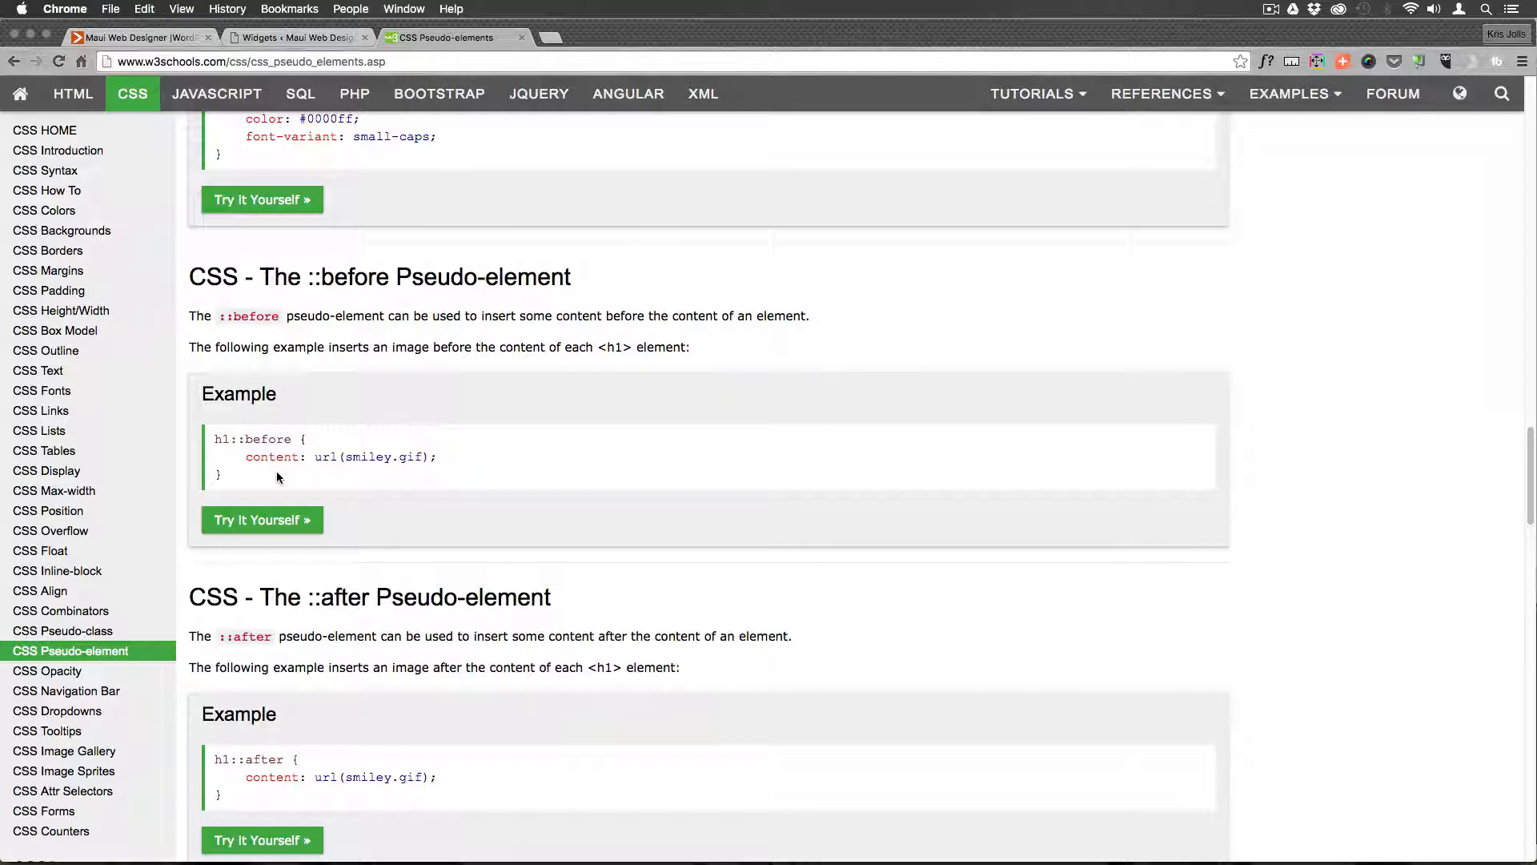
mouse_move(324, 493)
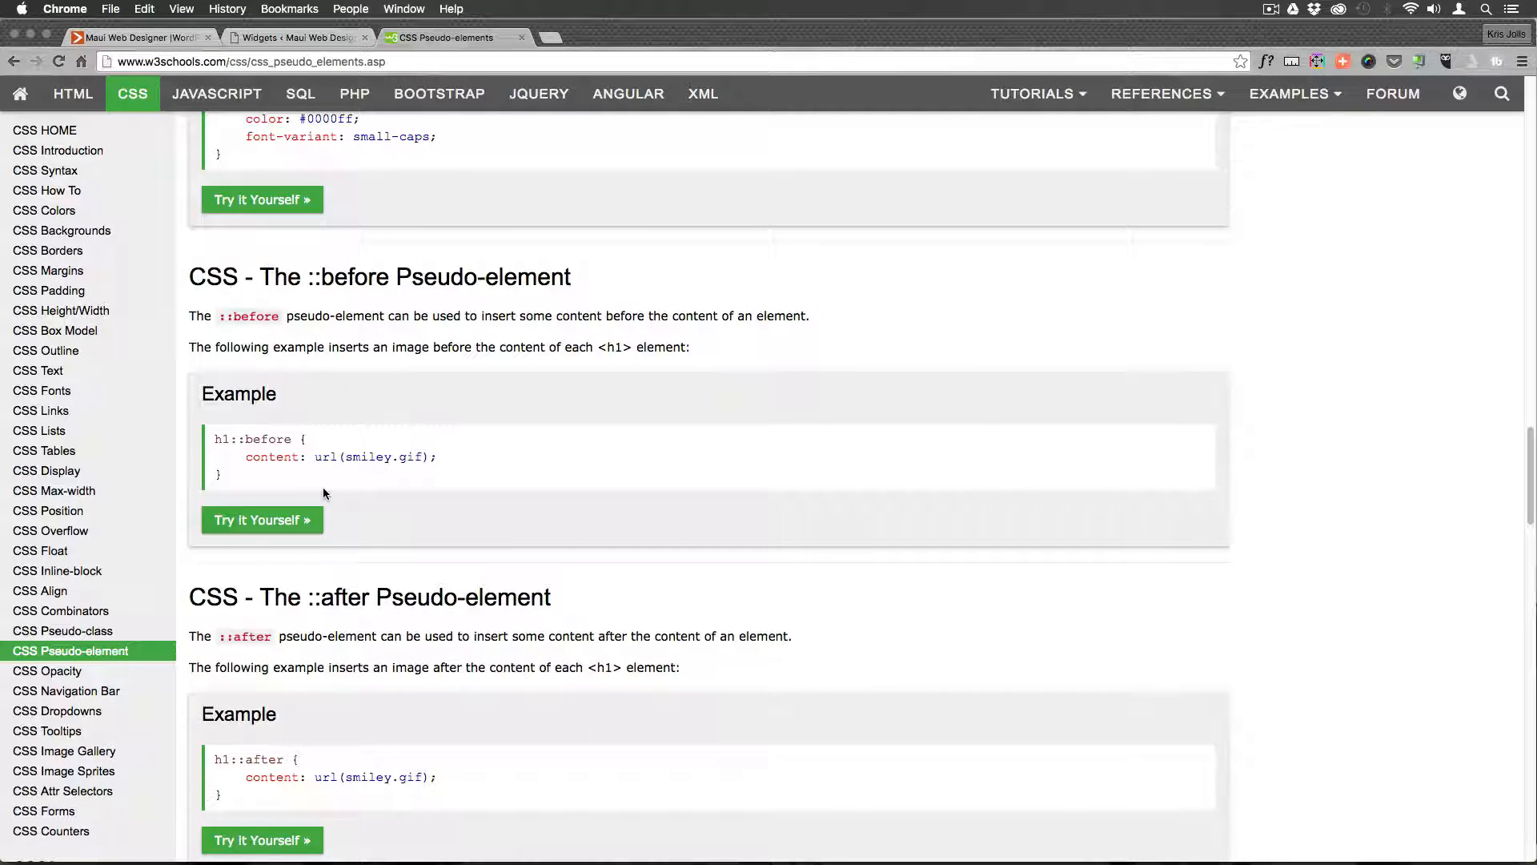
mouse_move(332, 497)
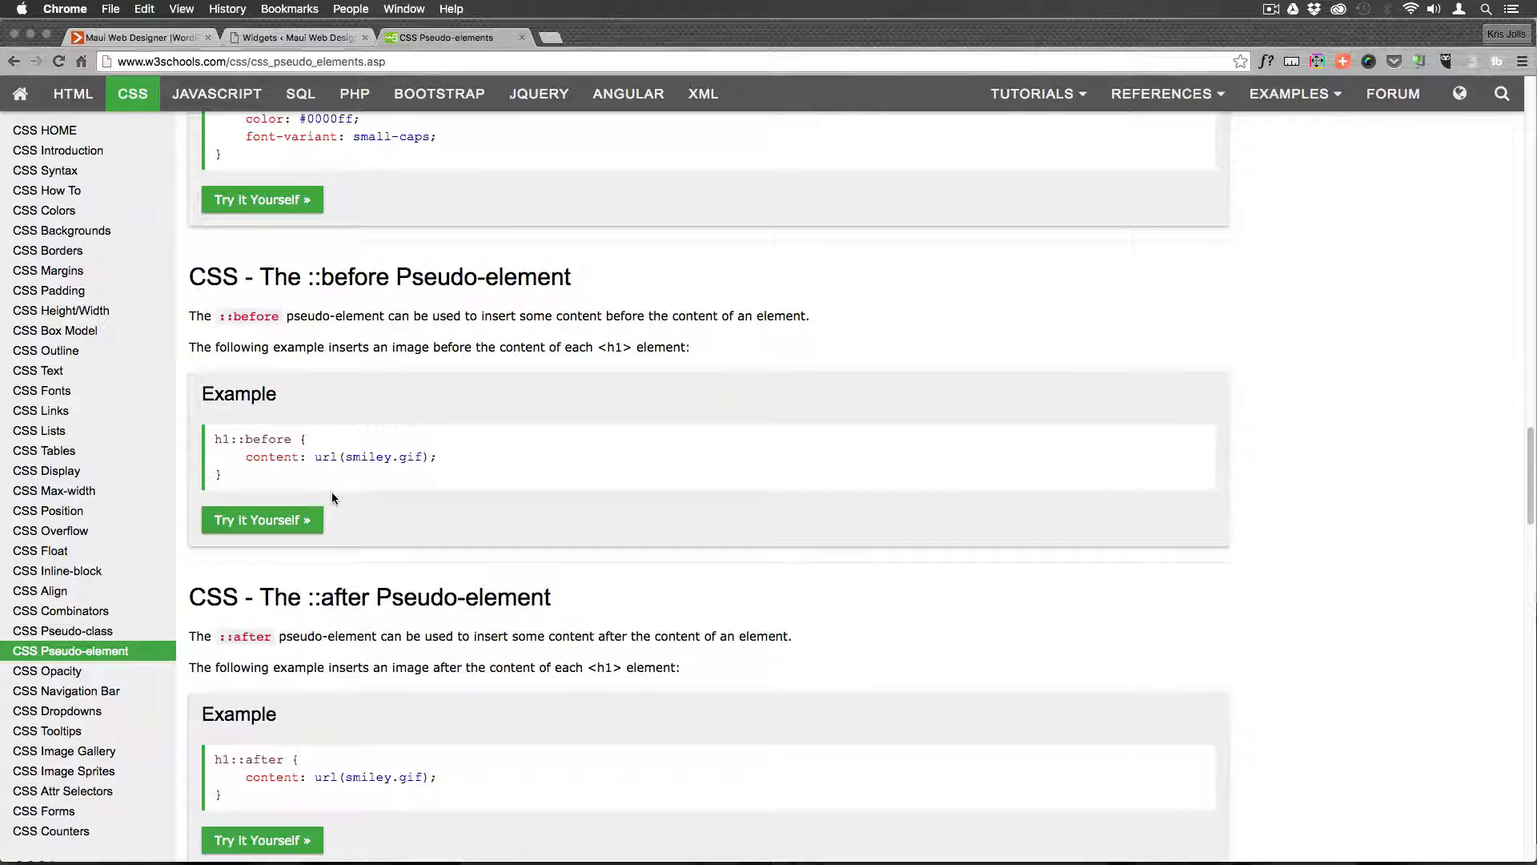
mouse_move(446, 432)
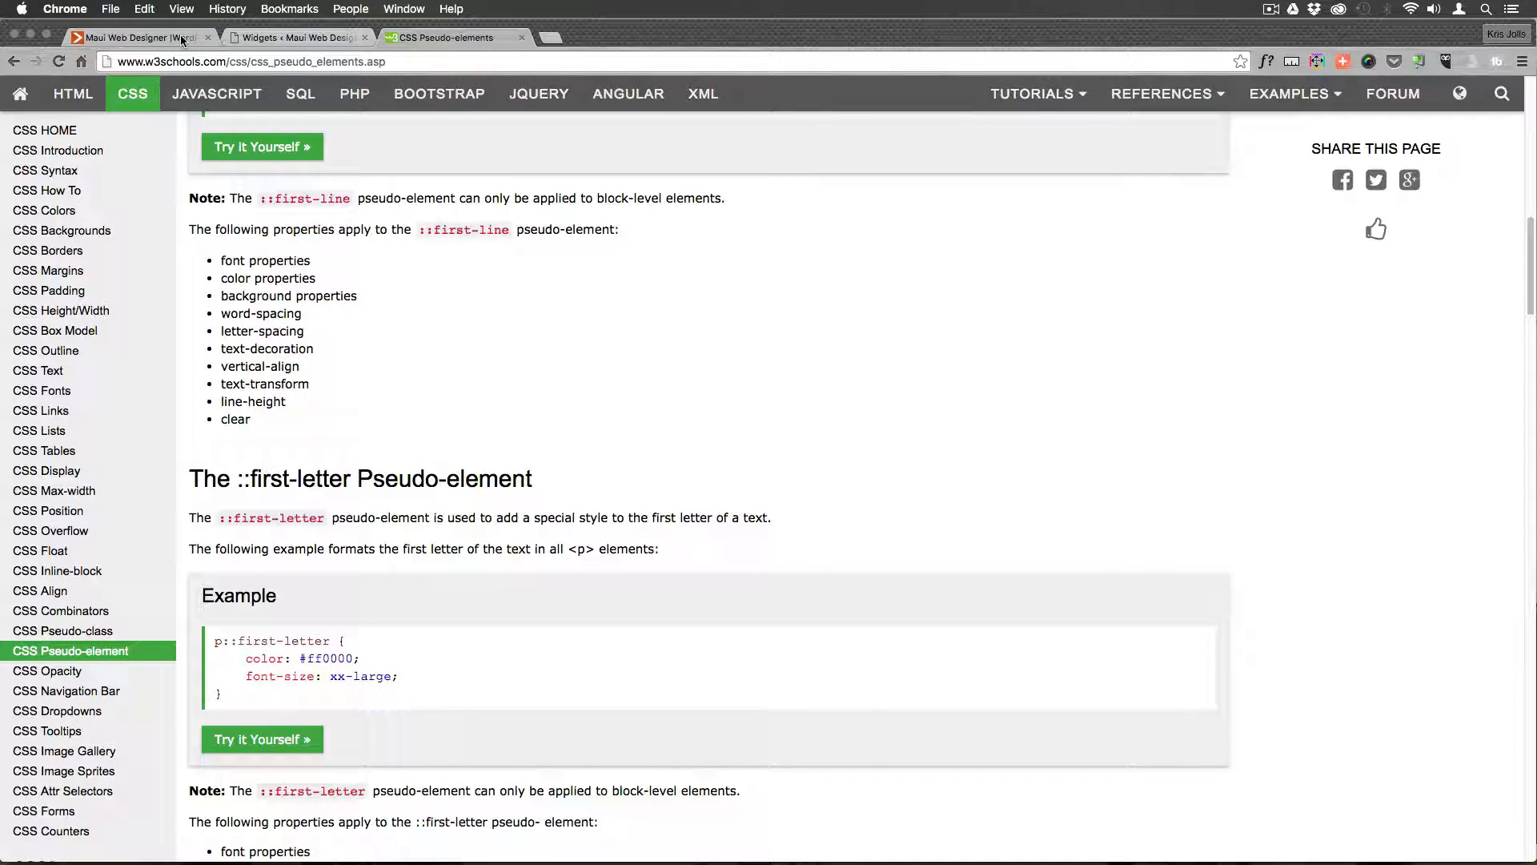
click(137, 38)
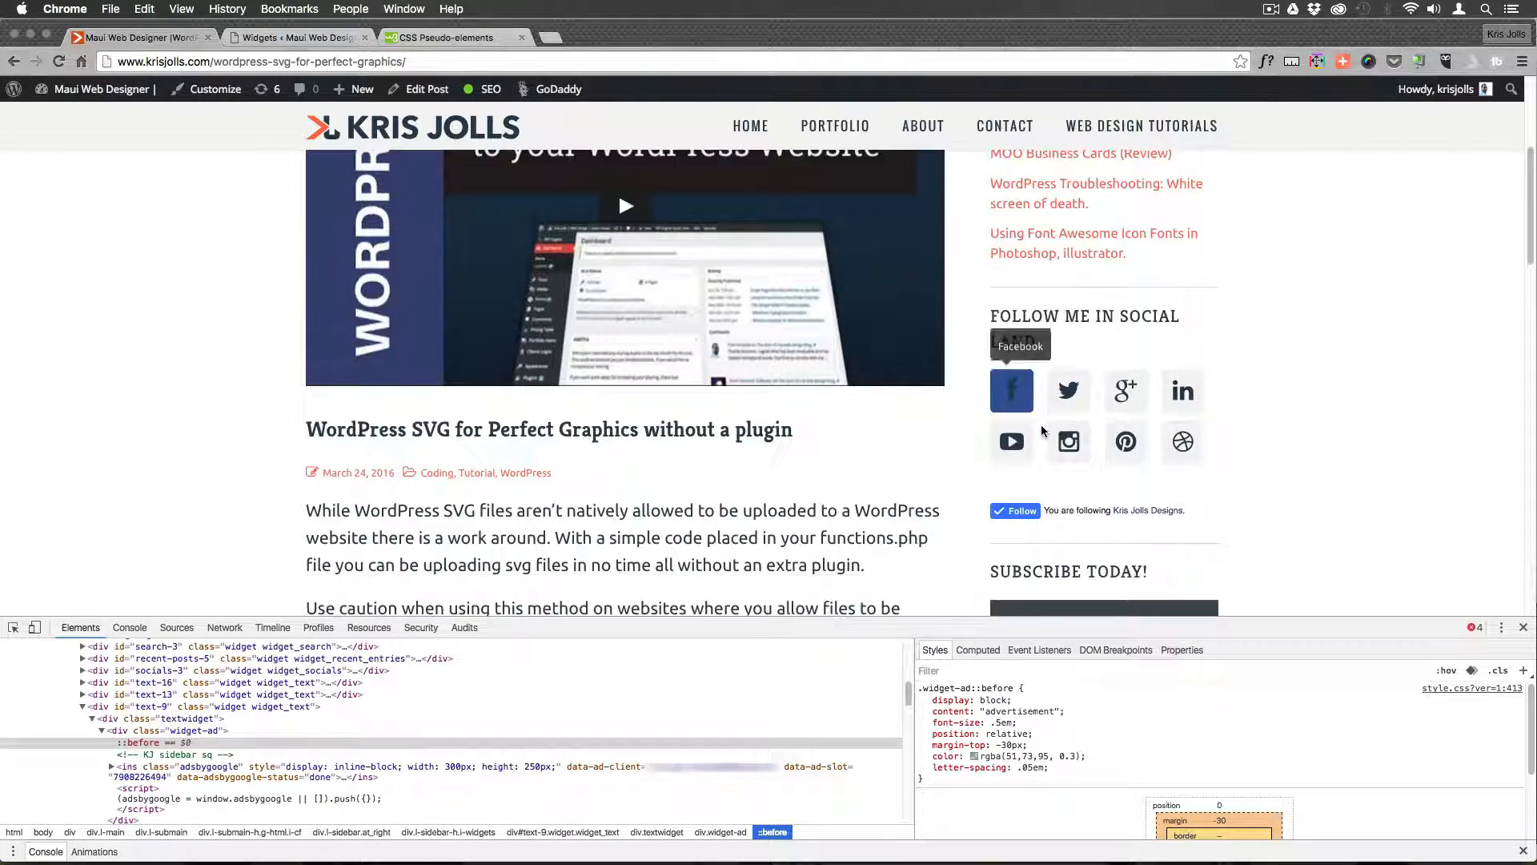
scroll(down, 3)
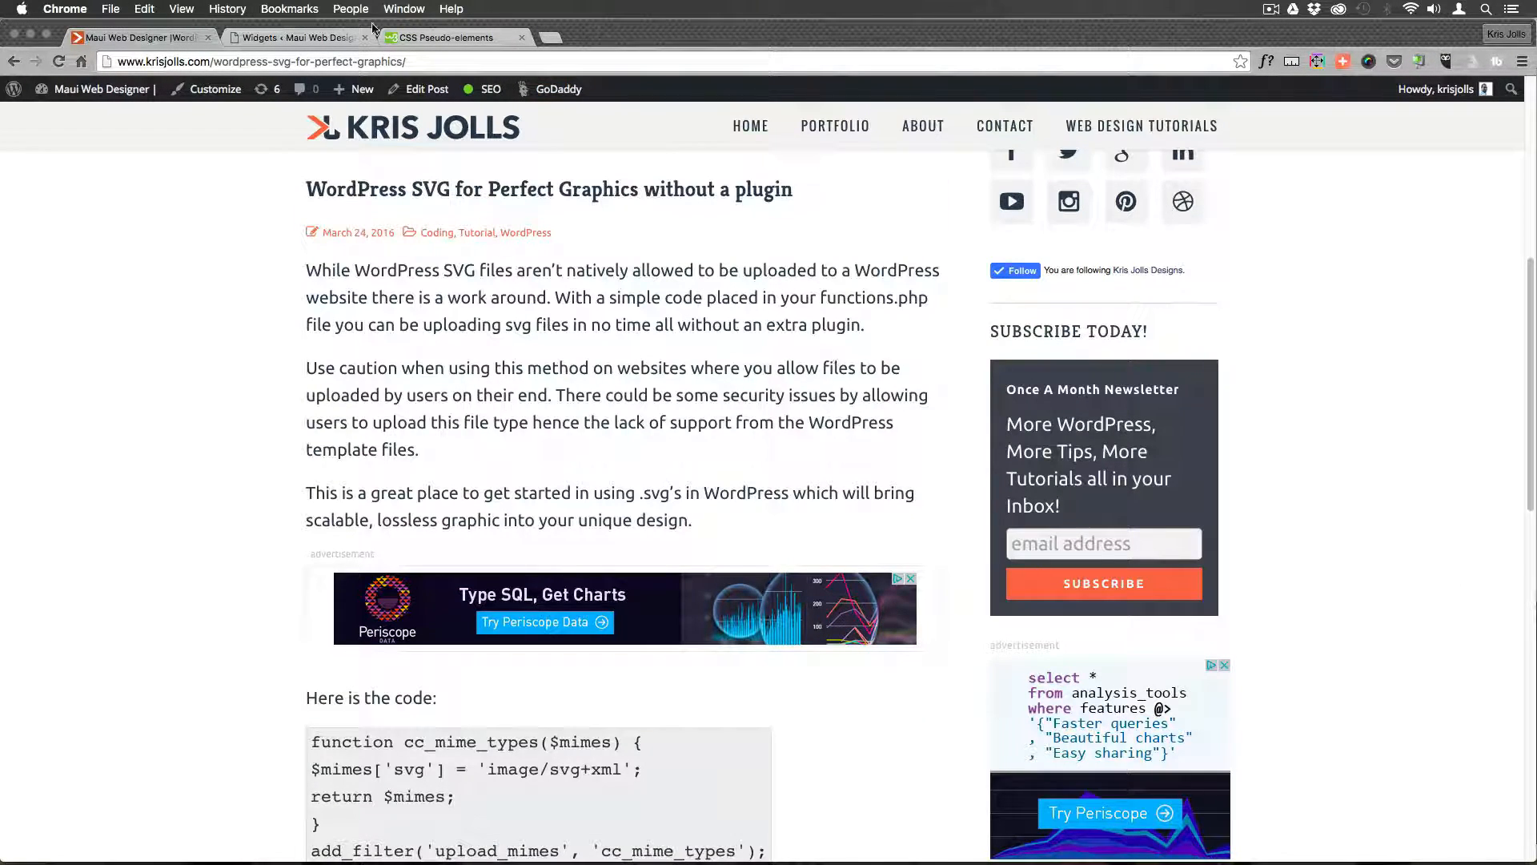
- Switch to the 'Widgets < Maui Web Designer' tab showing the sidebar AdSense widget code
click(294, 38)
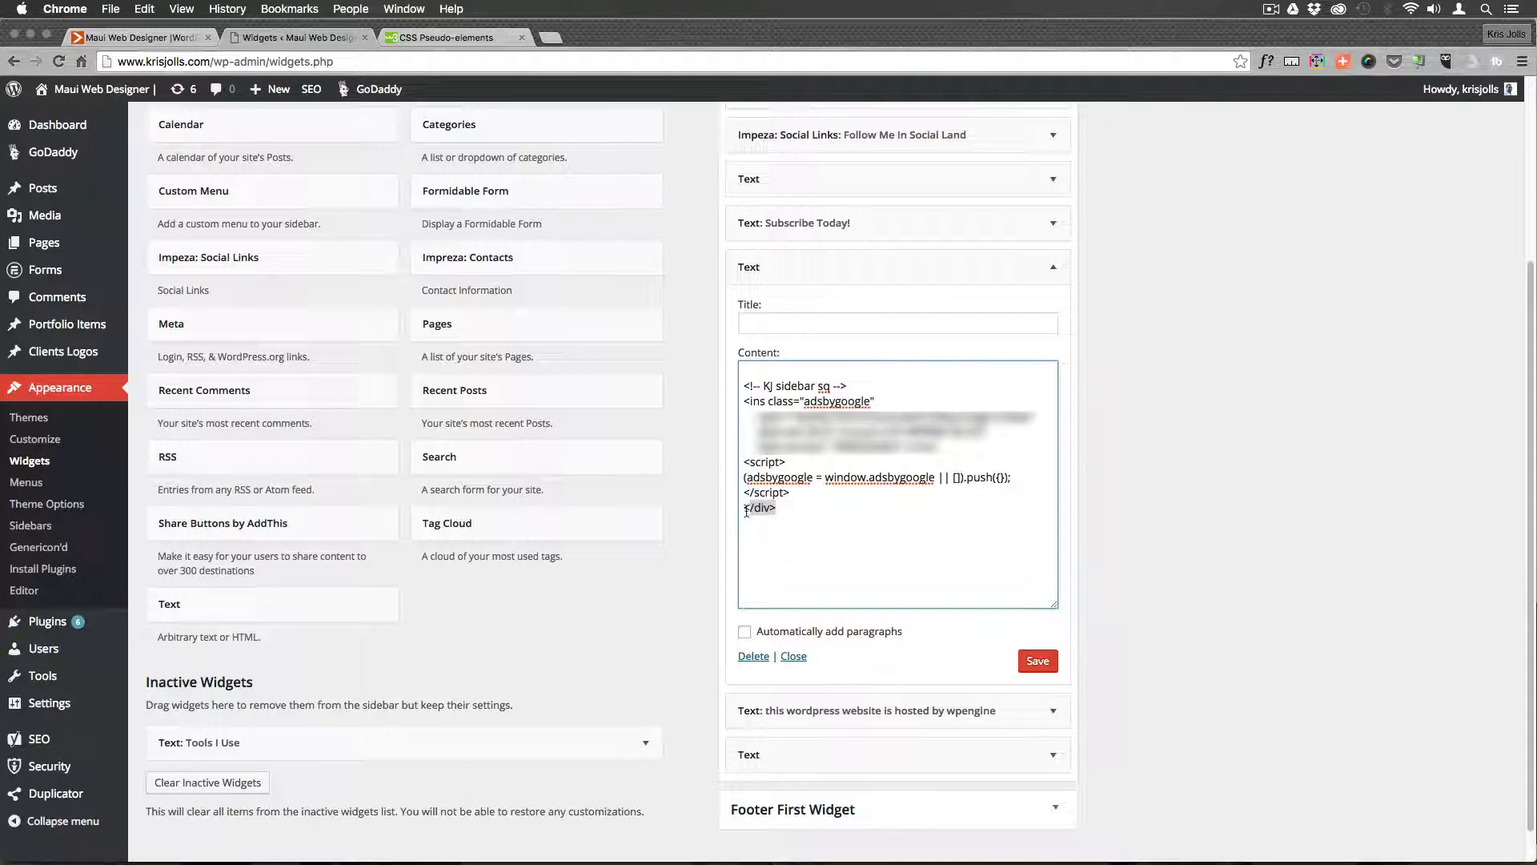
- Replace the stray closing div, wrap the AdSense code in <div class="widget-ad">…</div>, and save
key(Backspace)
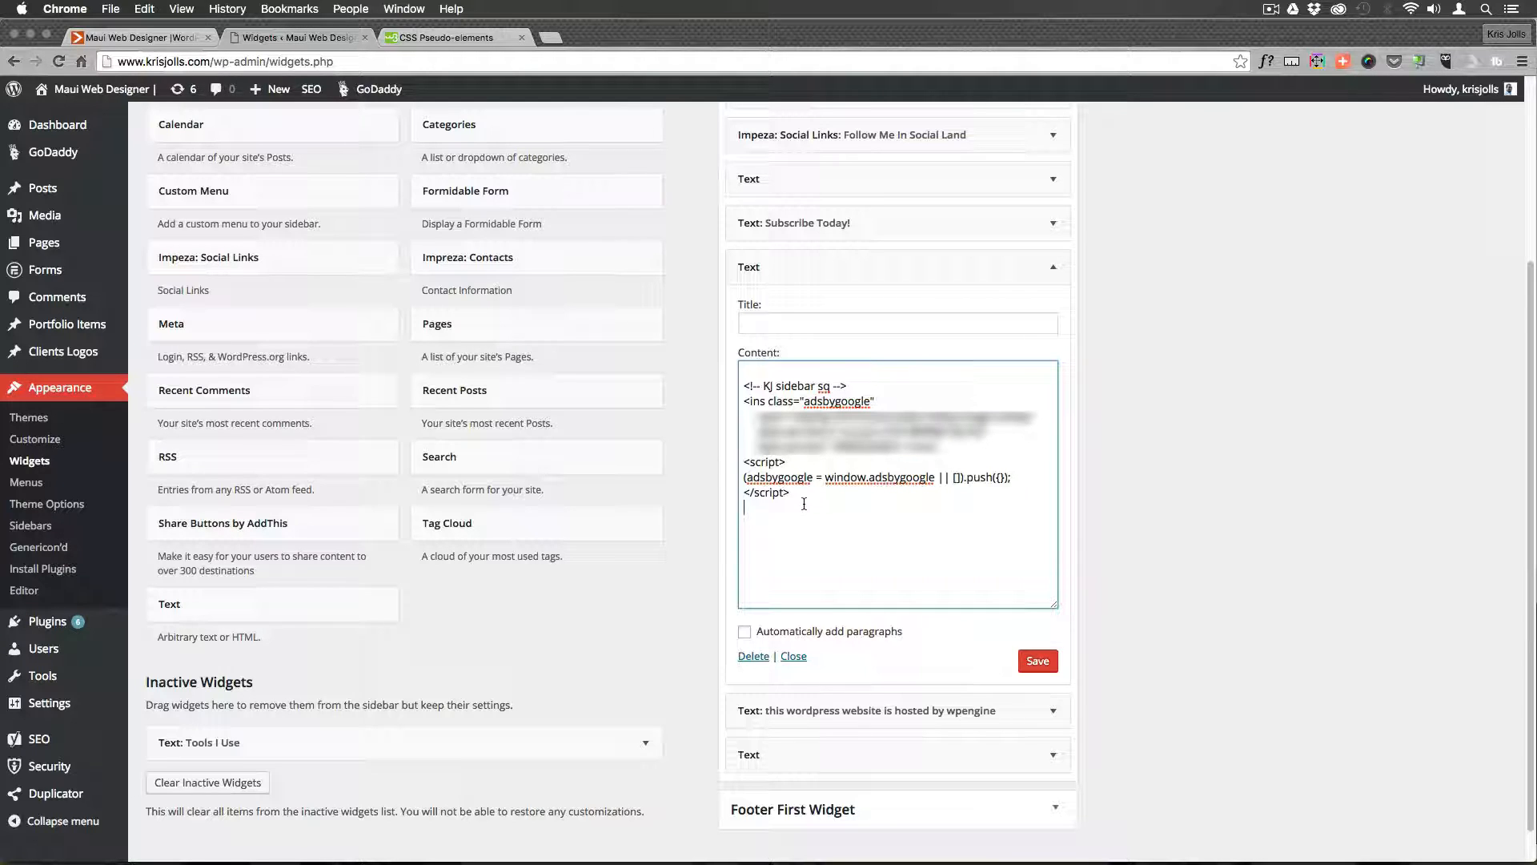
click(769, 370)
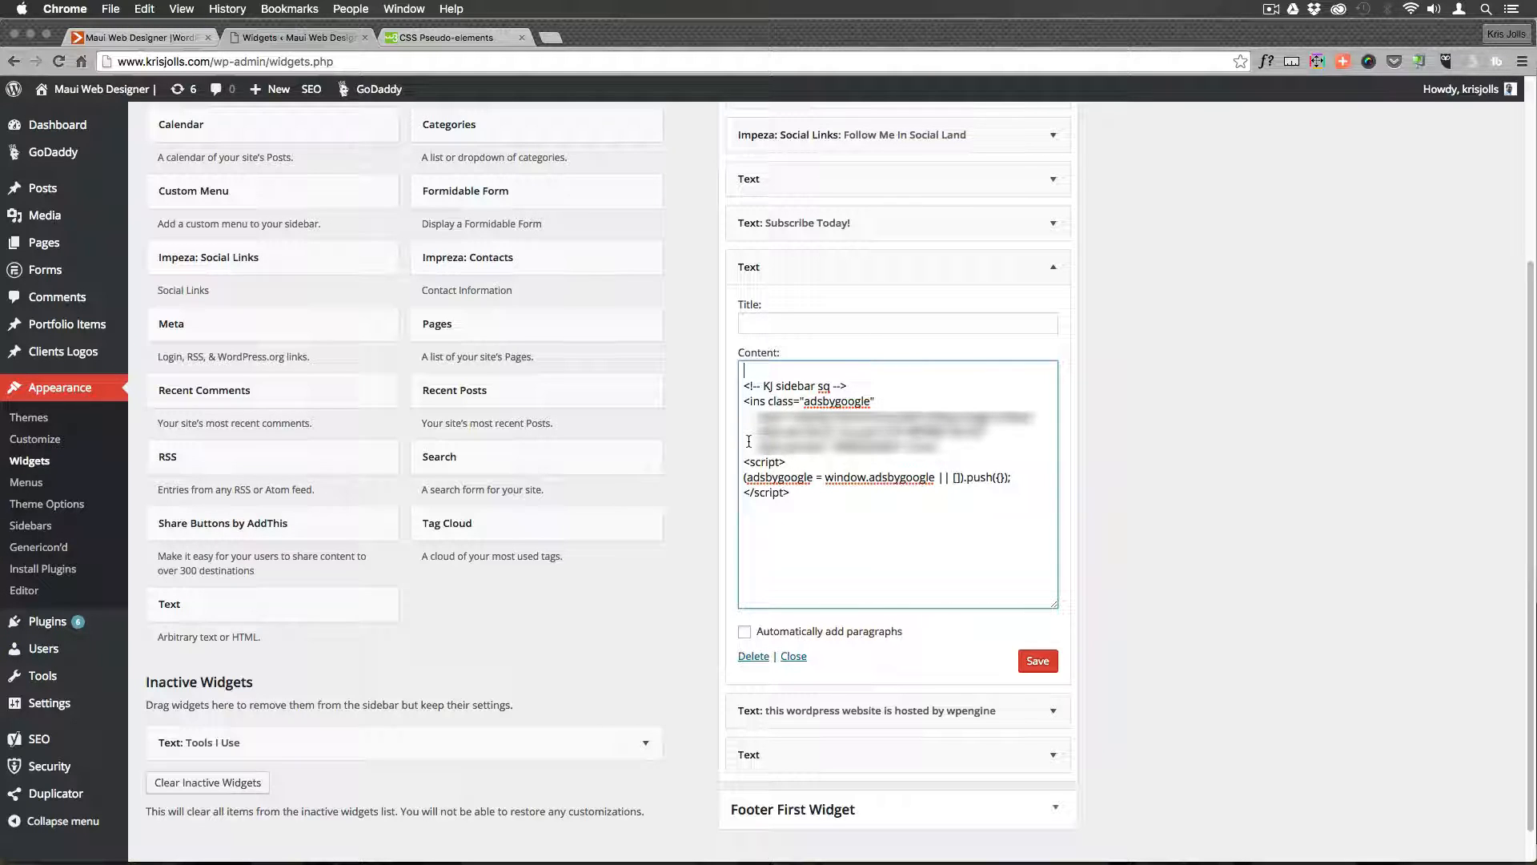
text(<div)
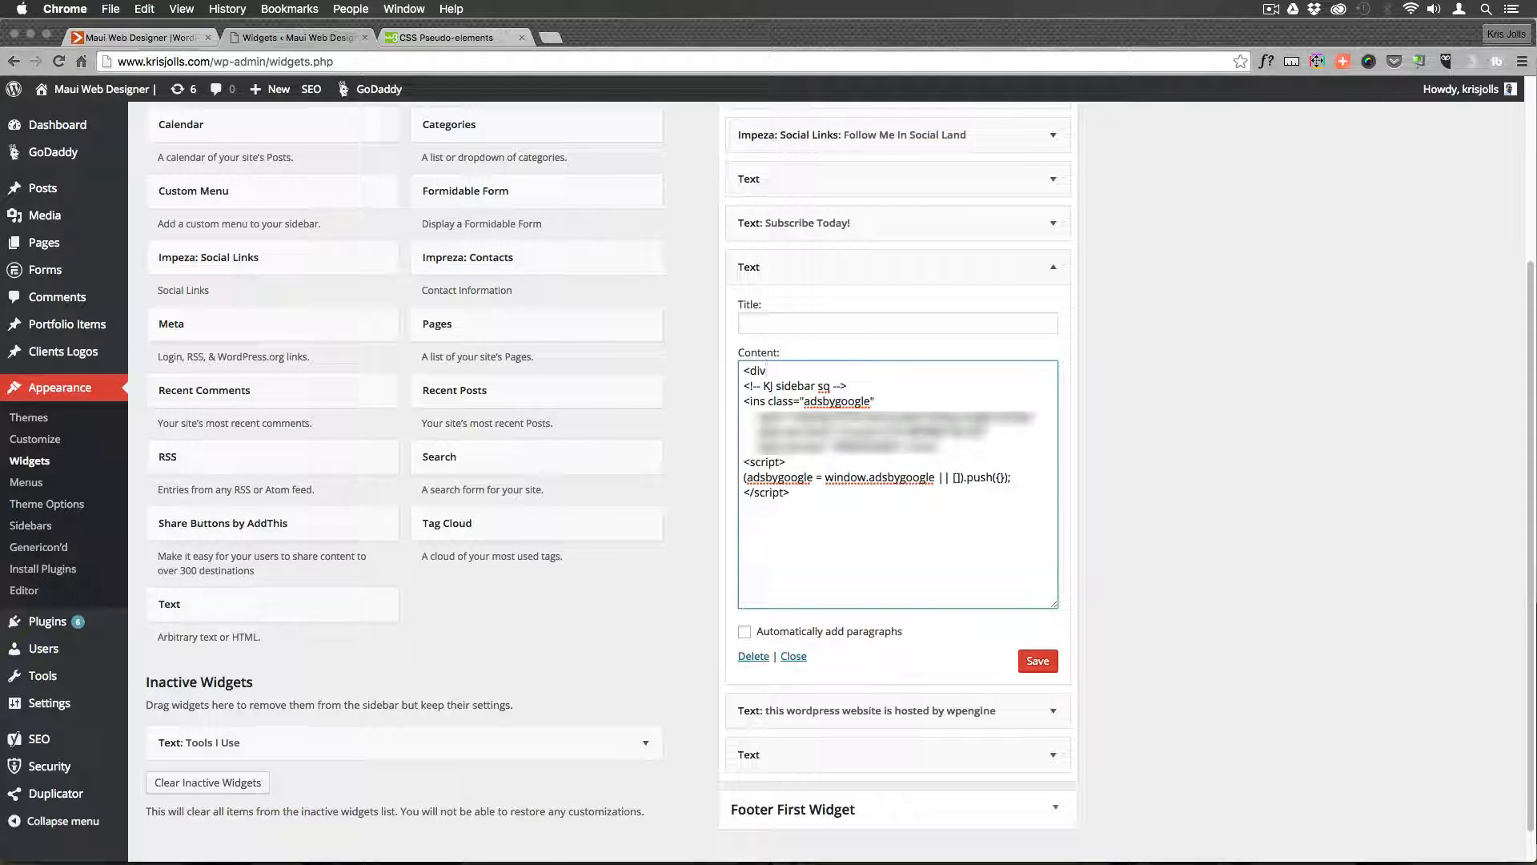
text(class="">)
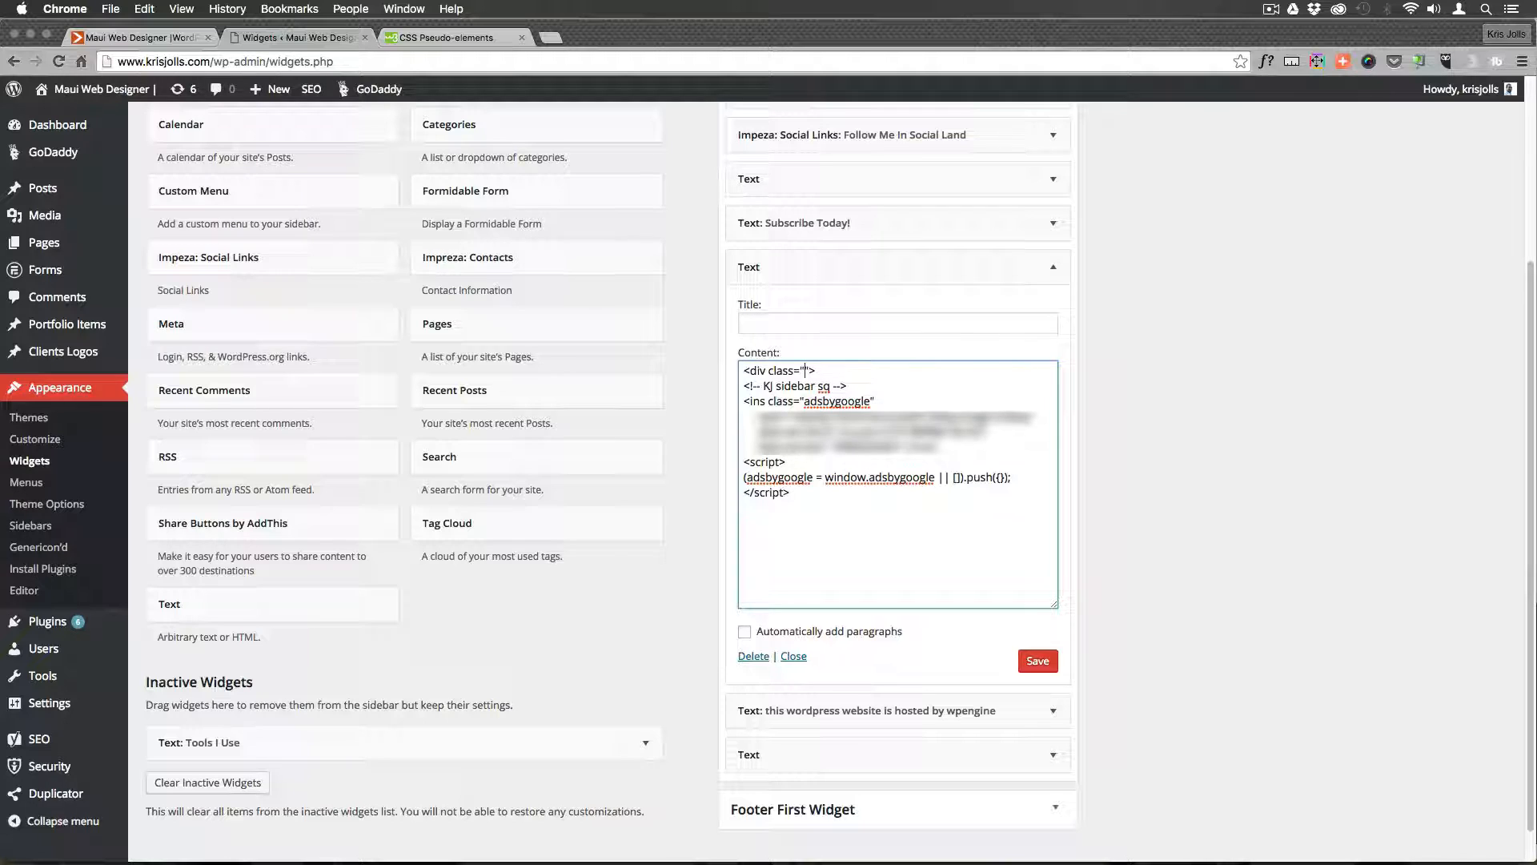
text(widget-ad)
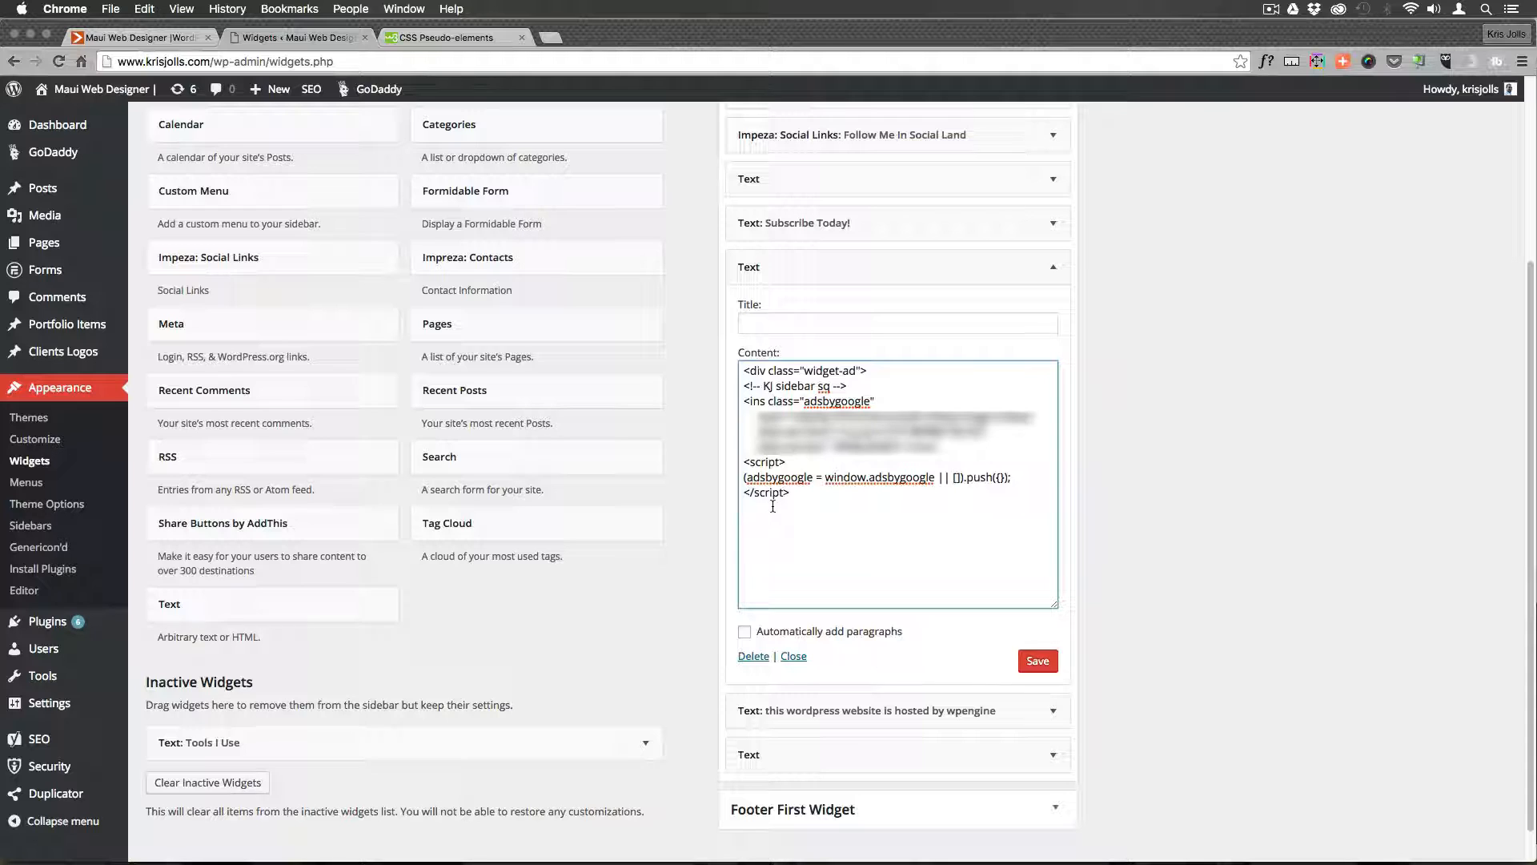
text(</div>)
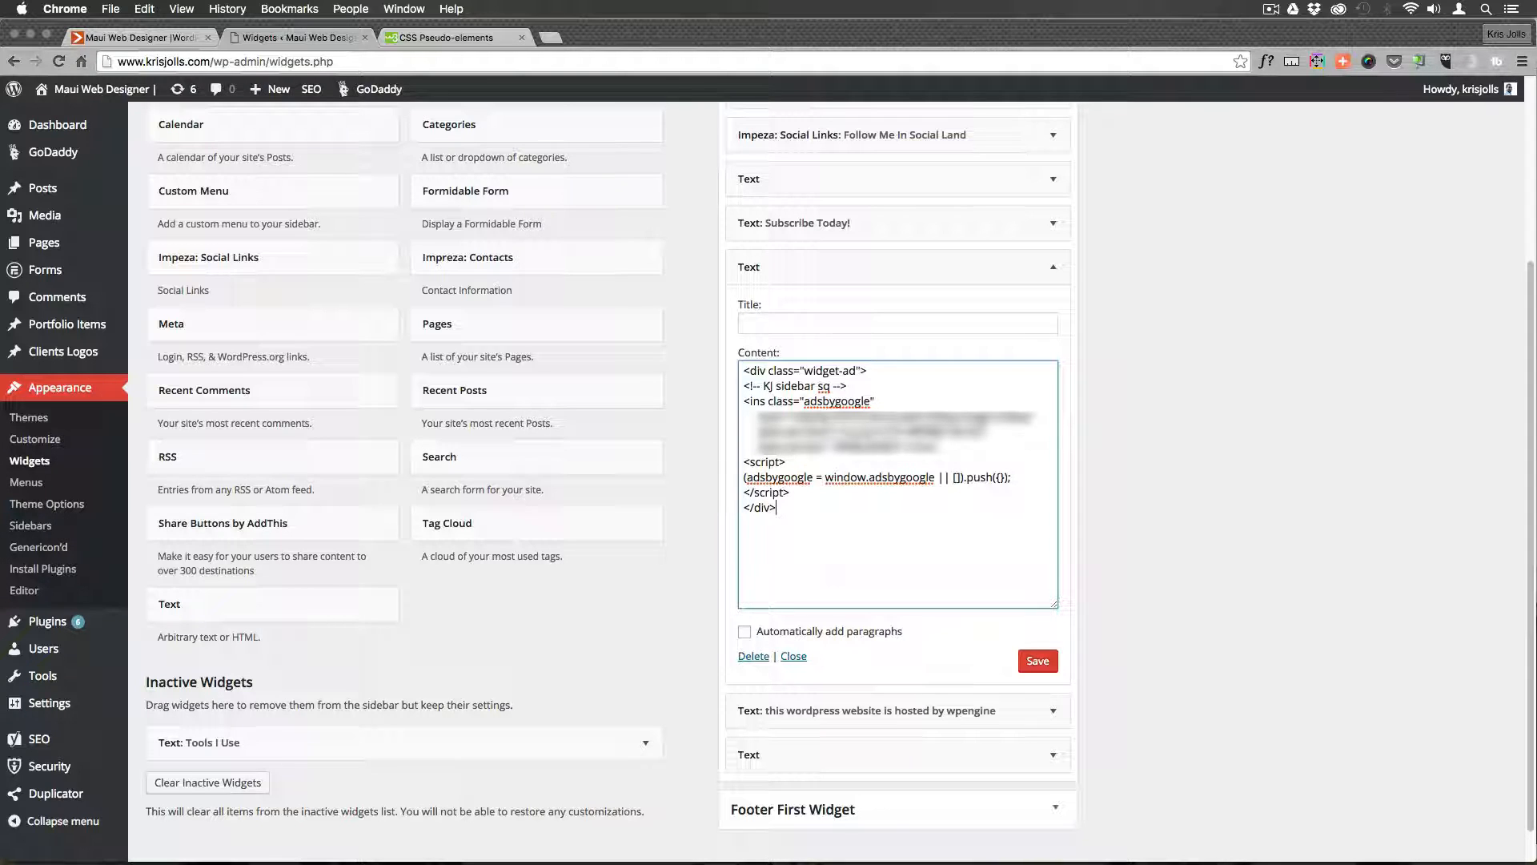
mouse_move(869, 532)
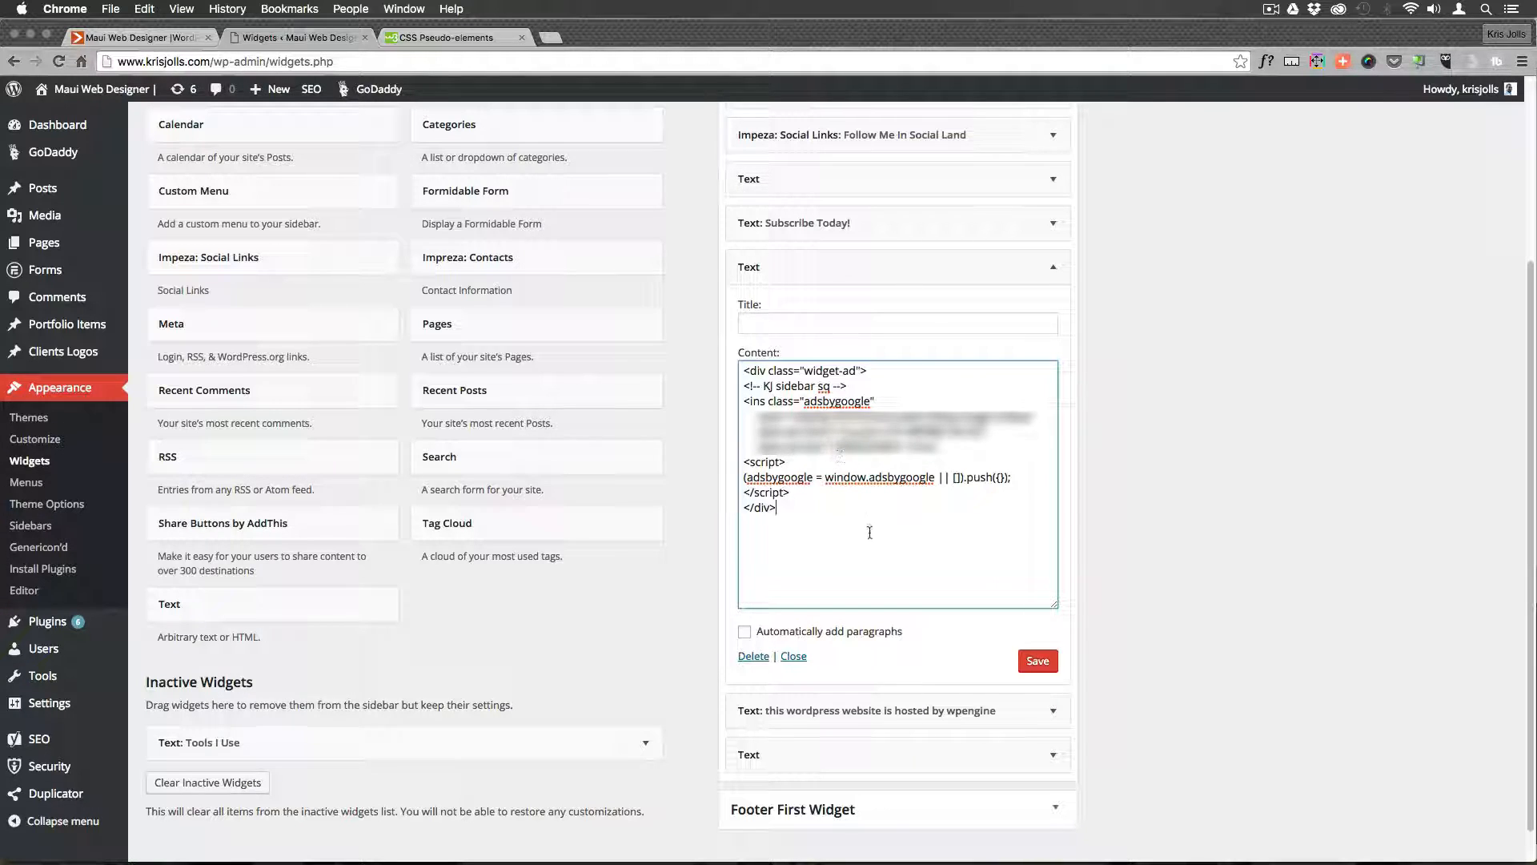
click(1038, 660)
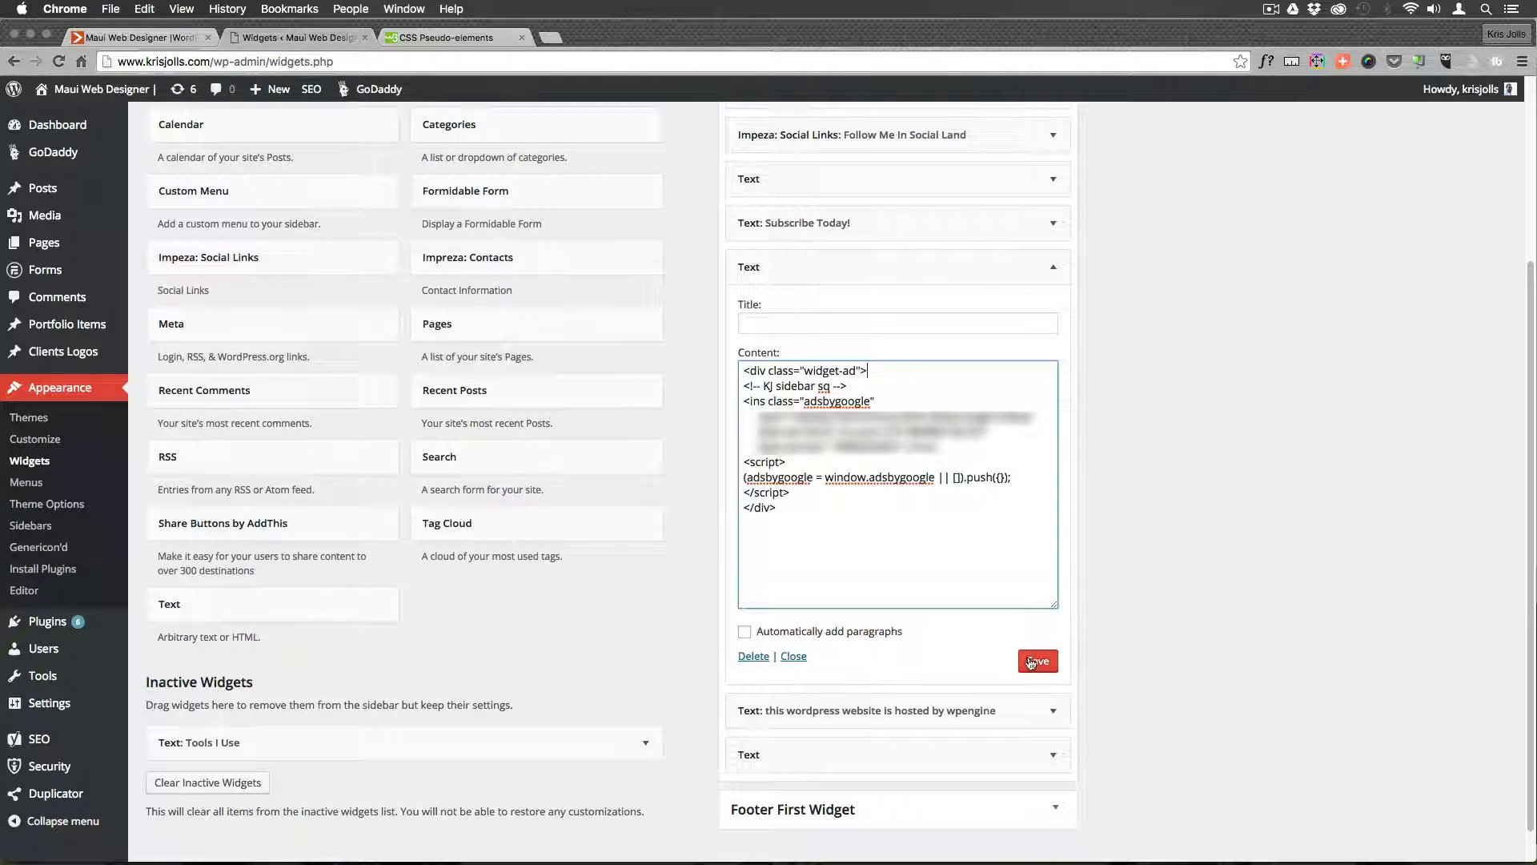
key(Cmd+Tab)
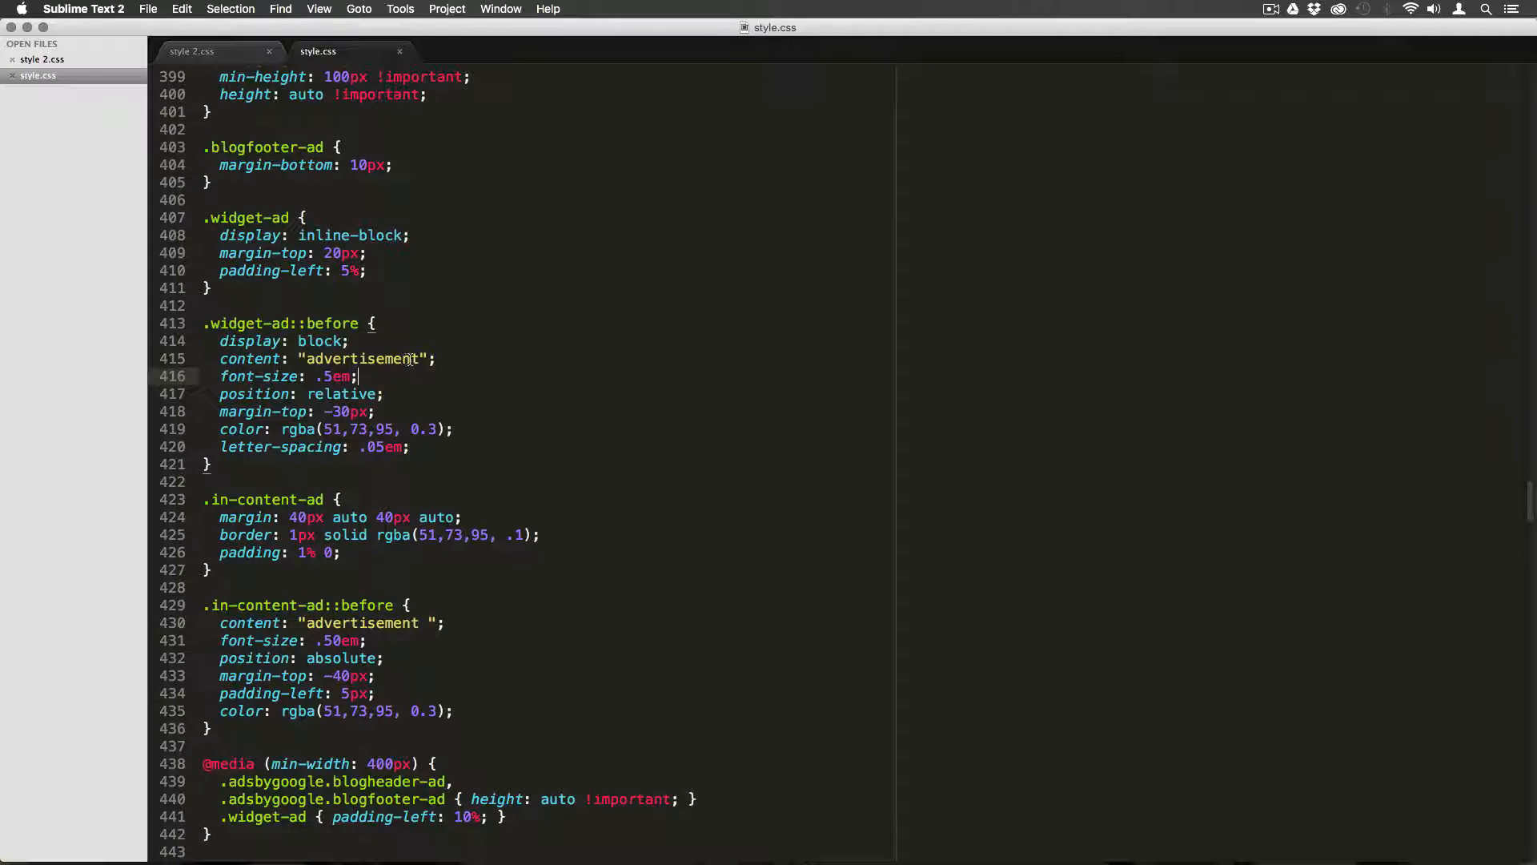
- In style.css, replace 'advertisement' in the .widget-ad::before content with 'advertise with us'
double_click(361, 358)
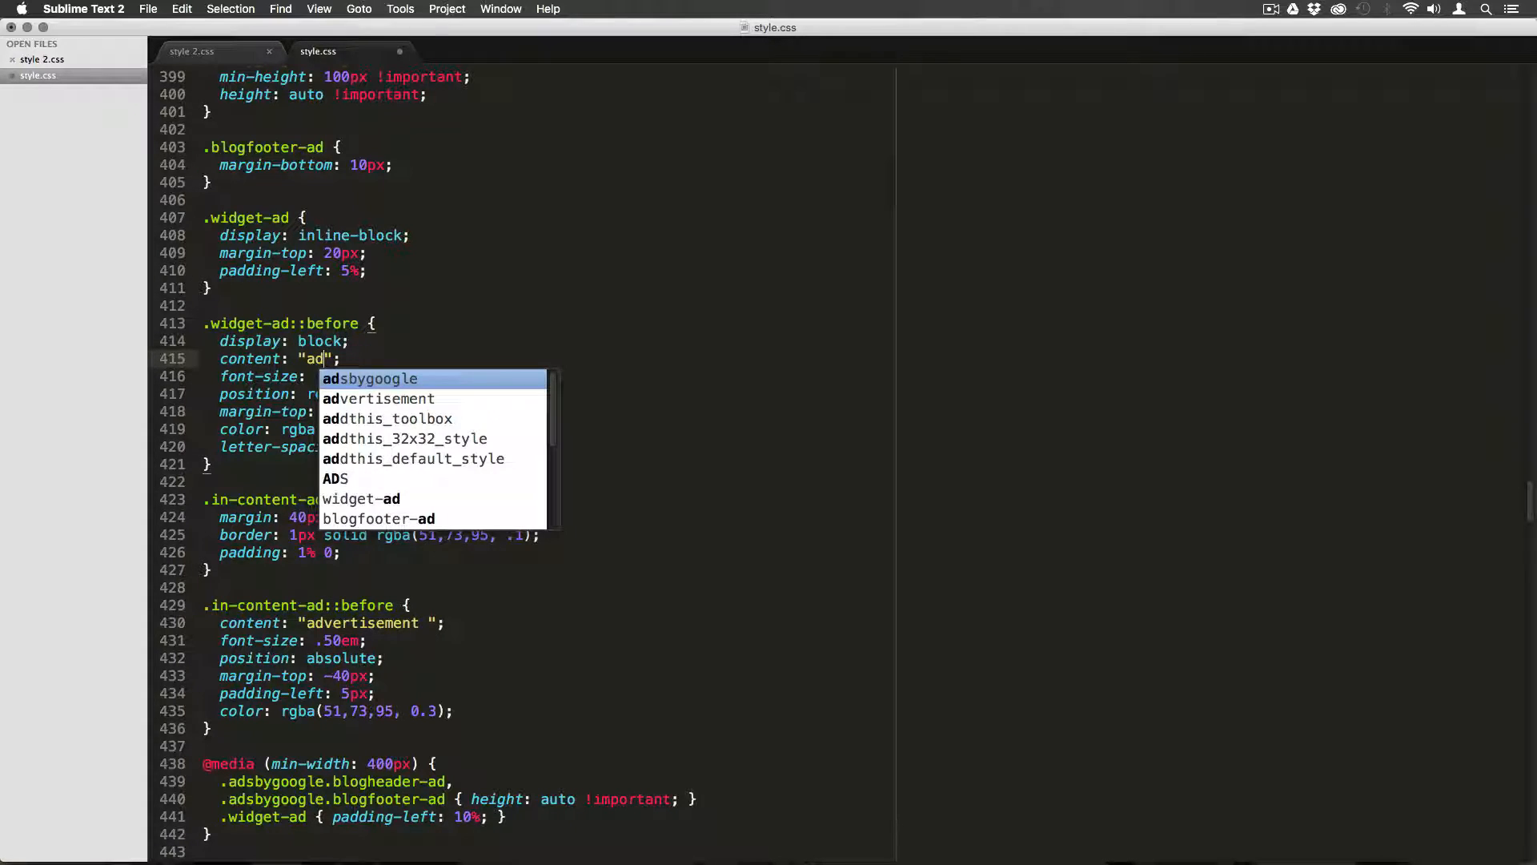
text(vertis)
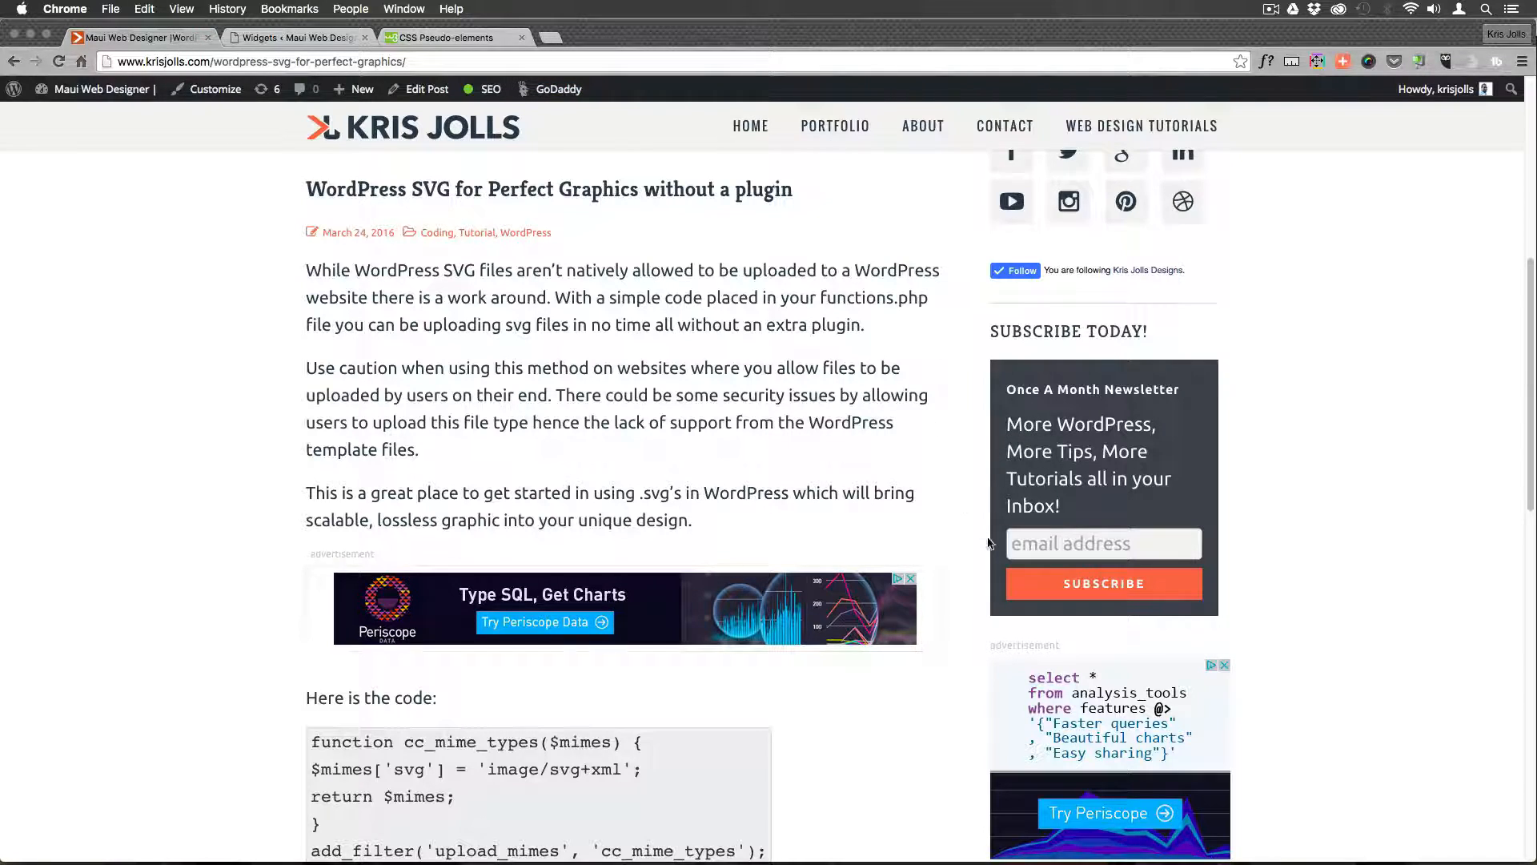
scroll(down, 3)
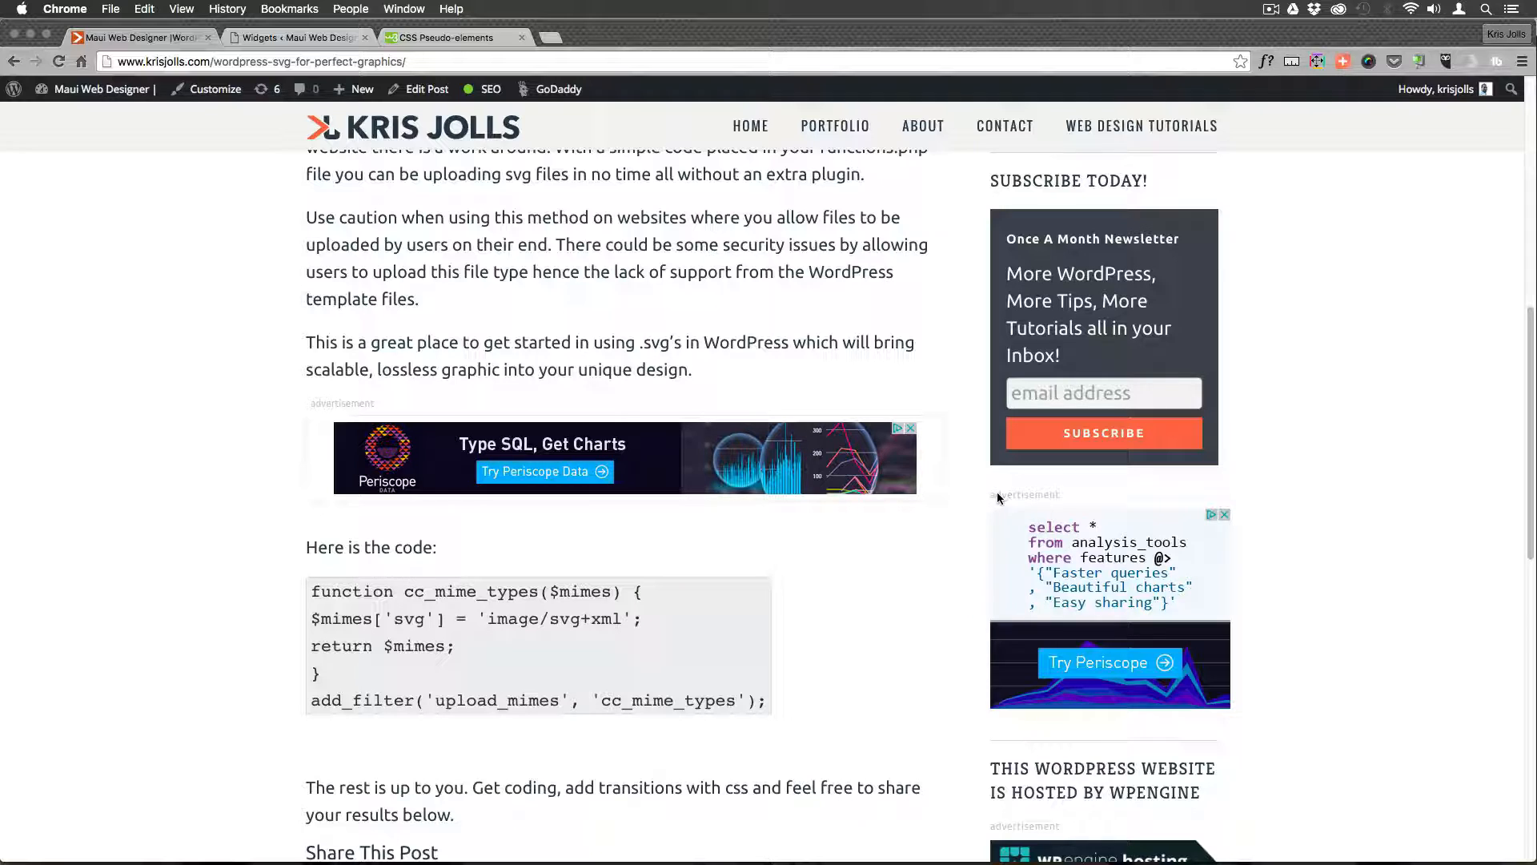
scroll(down, 3)
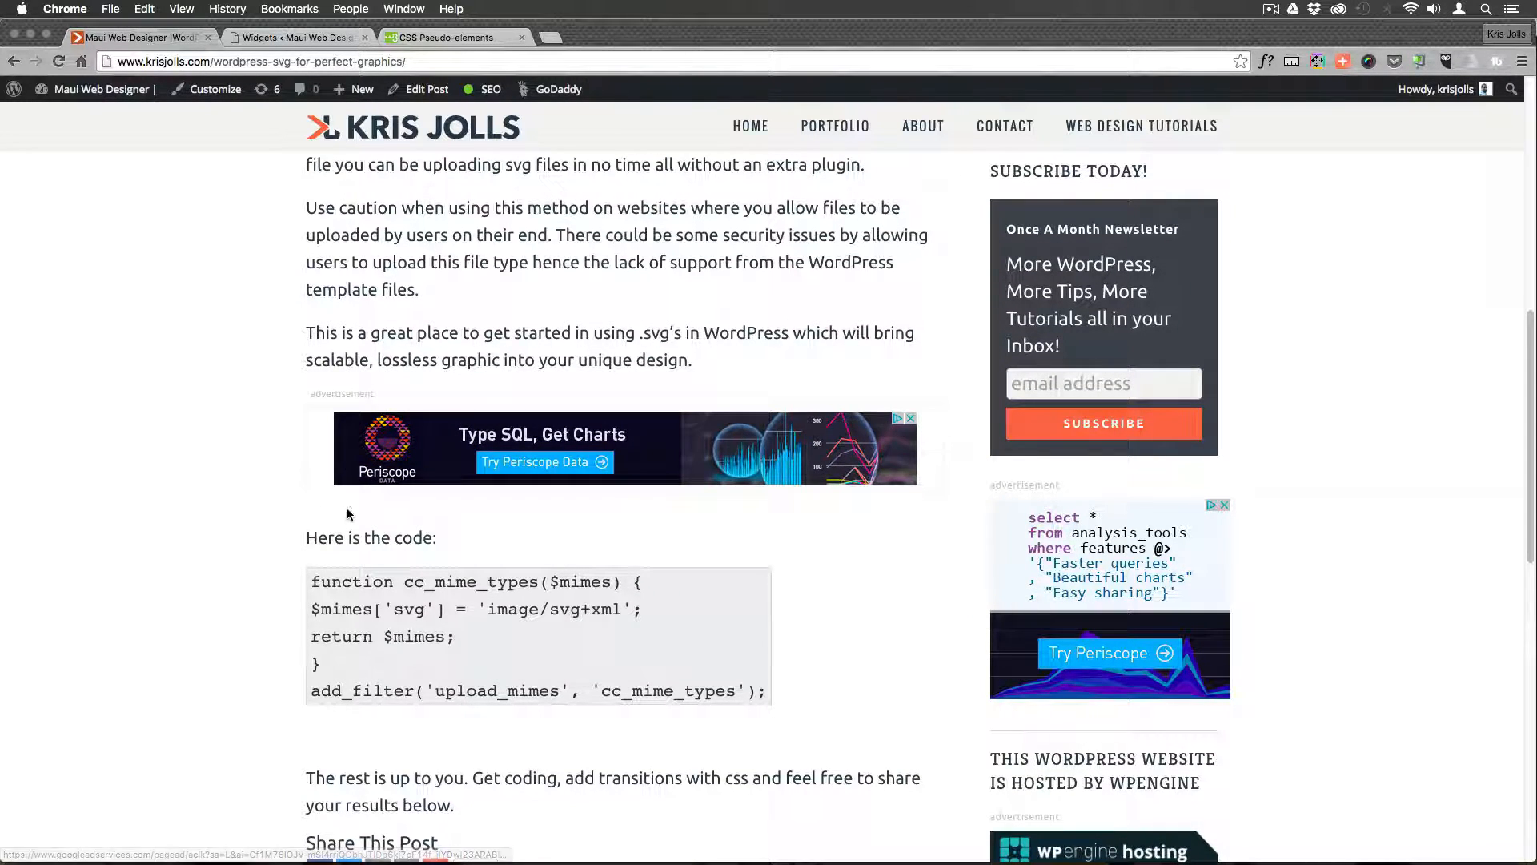
scroll(down, 3)
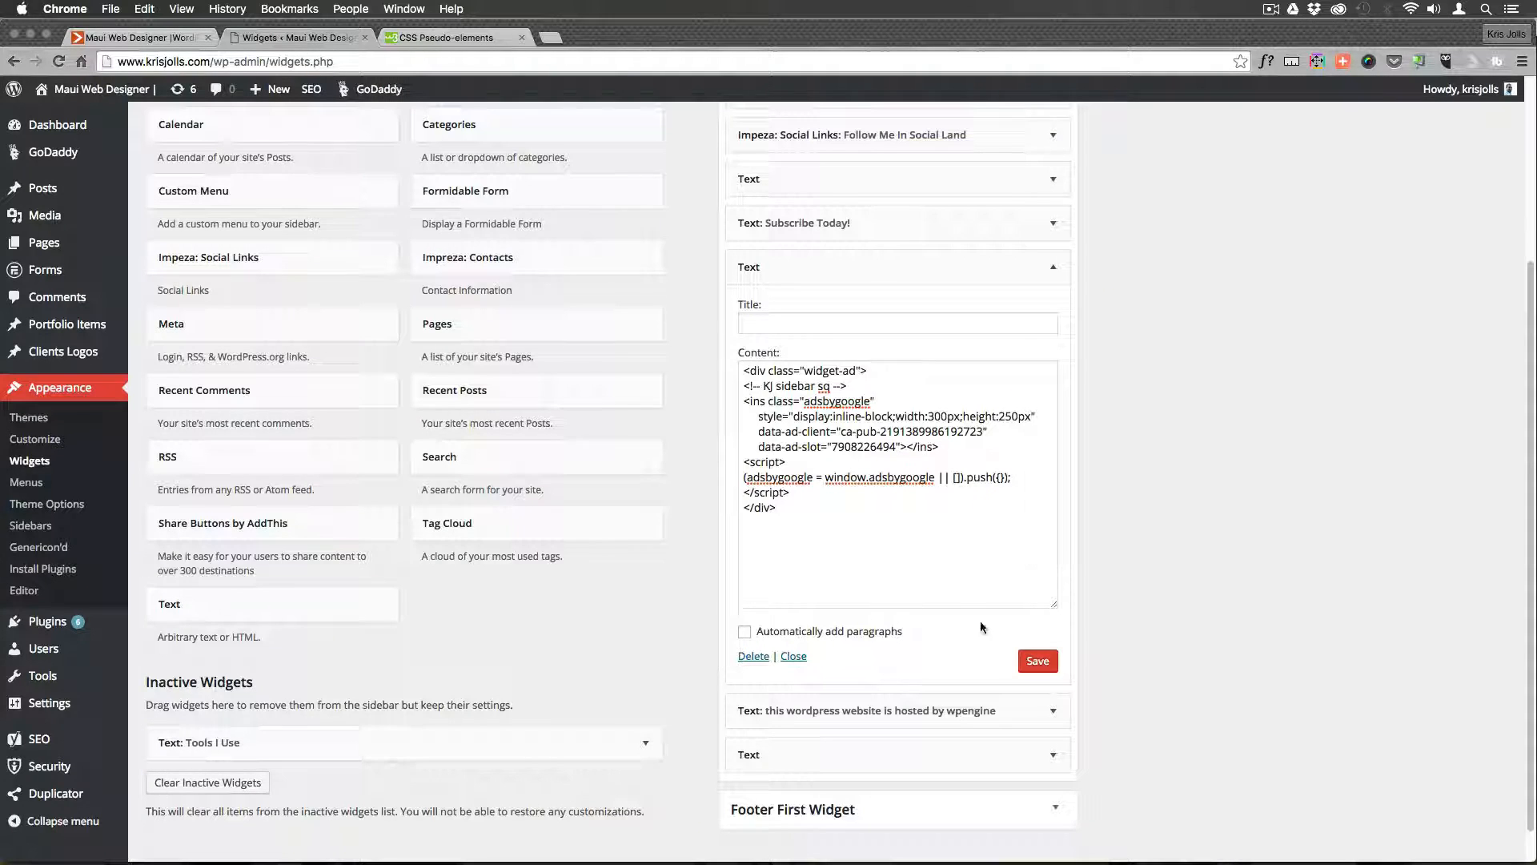
- Save the widget-ad wrapped Text widget and go back to the krisjolls.com post
click(1038, 660)
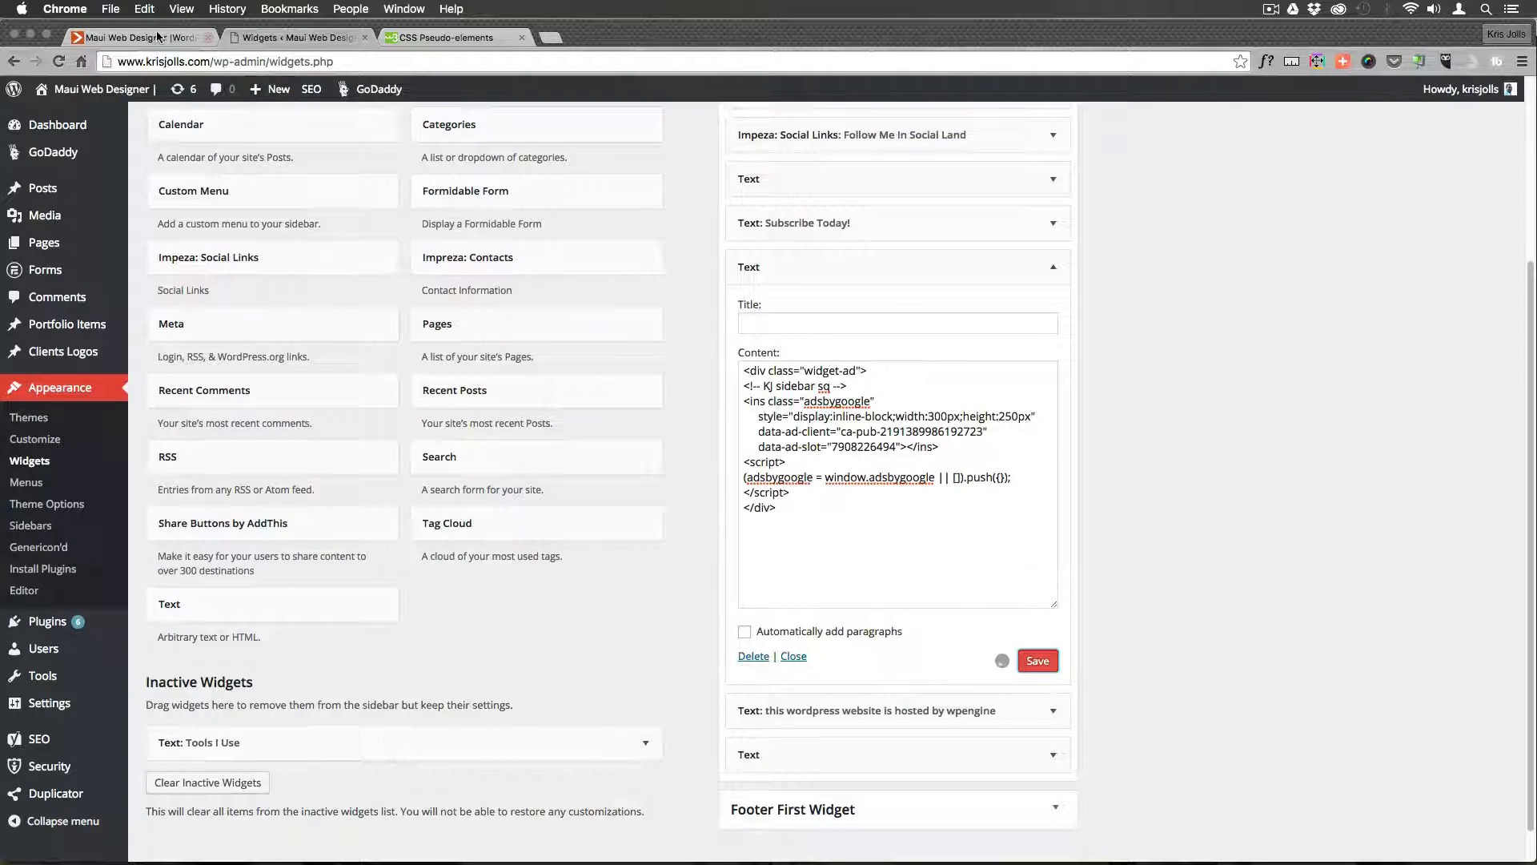
click(137, 38)
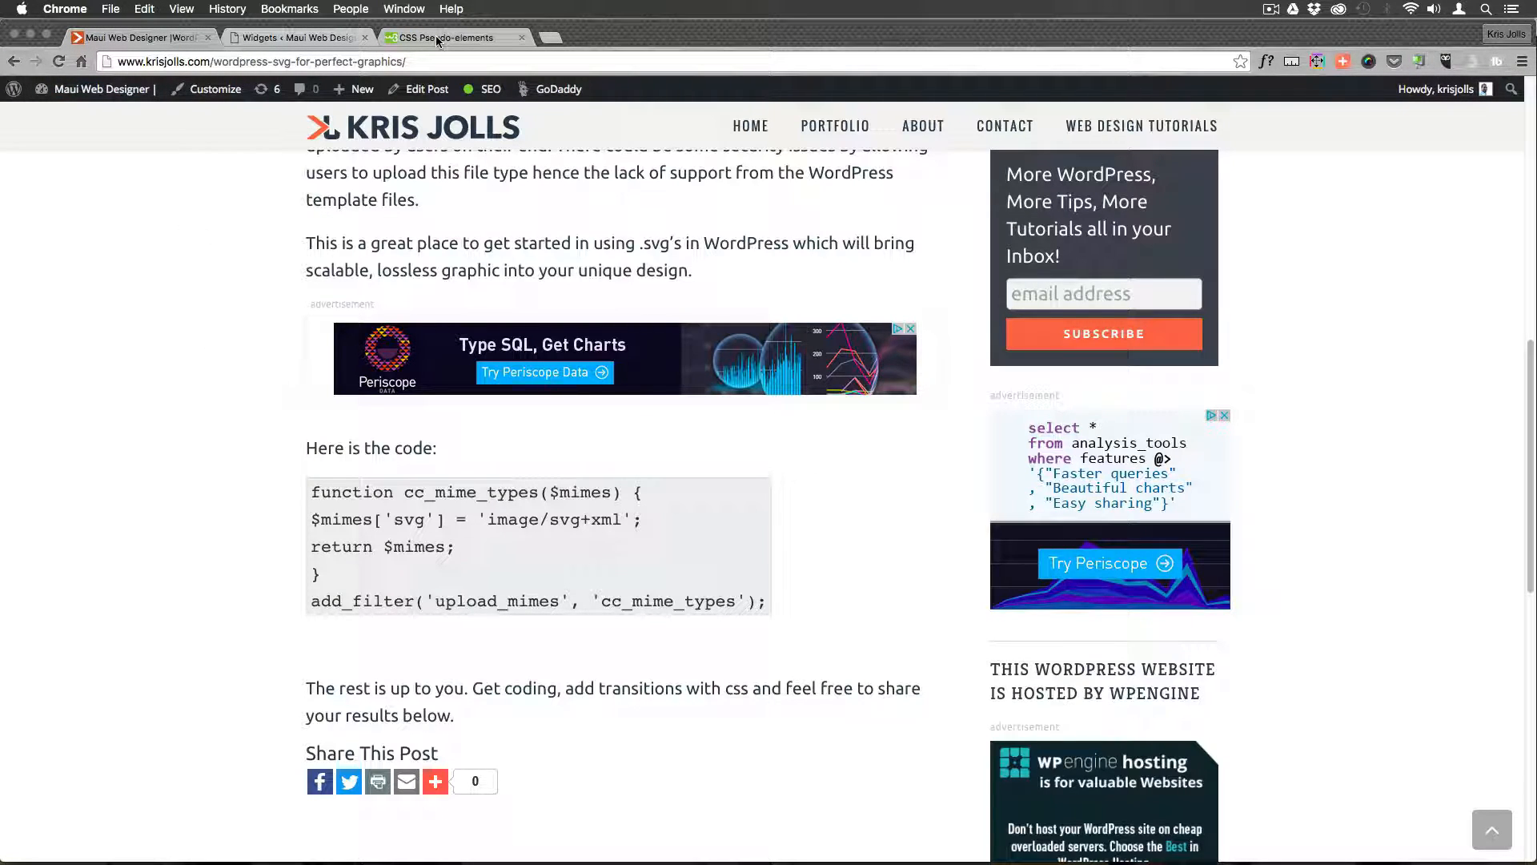
mouse_move(1190, 393)
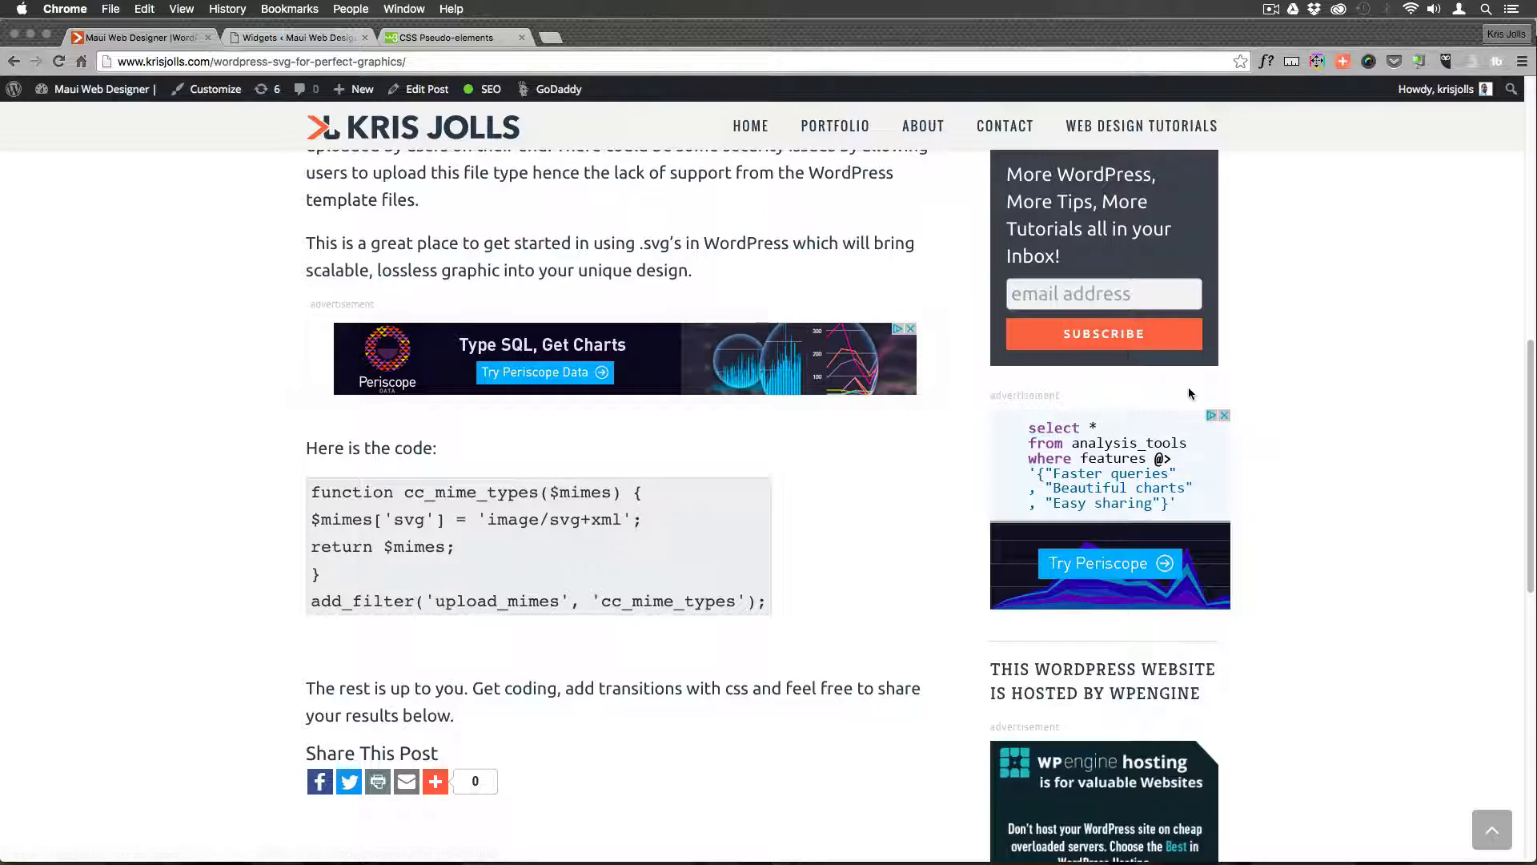
- Scroll the reloaded post to the sidebar ads labelled 'advertise with us'
scroll(up, 3)
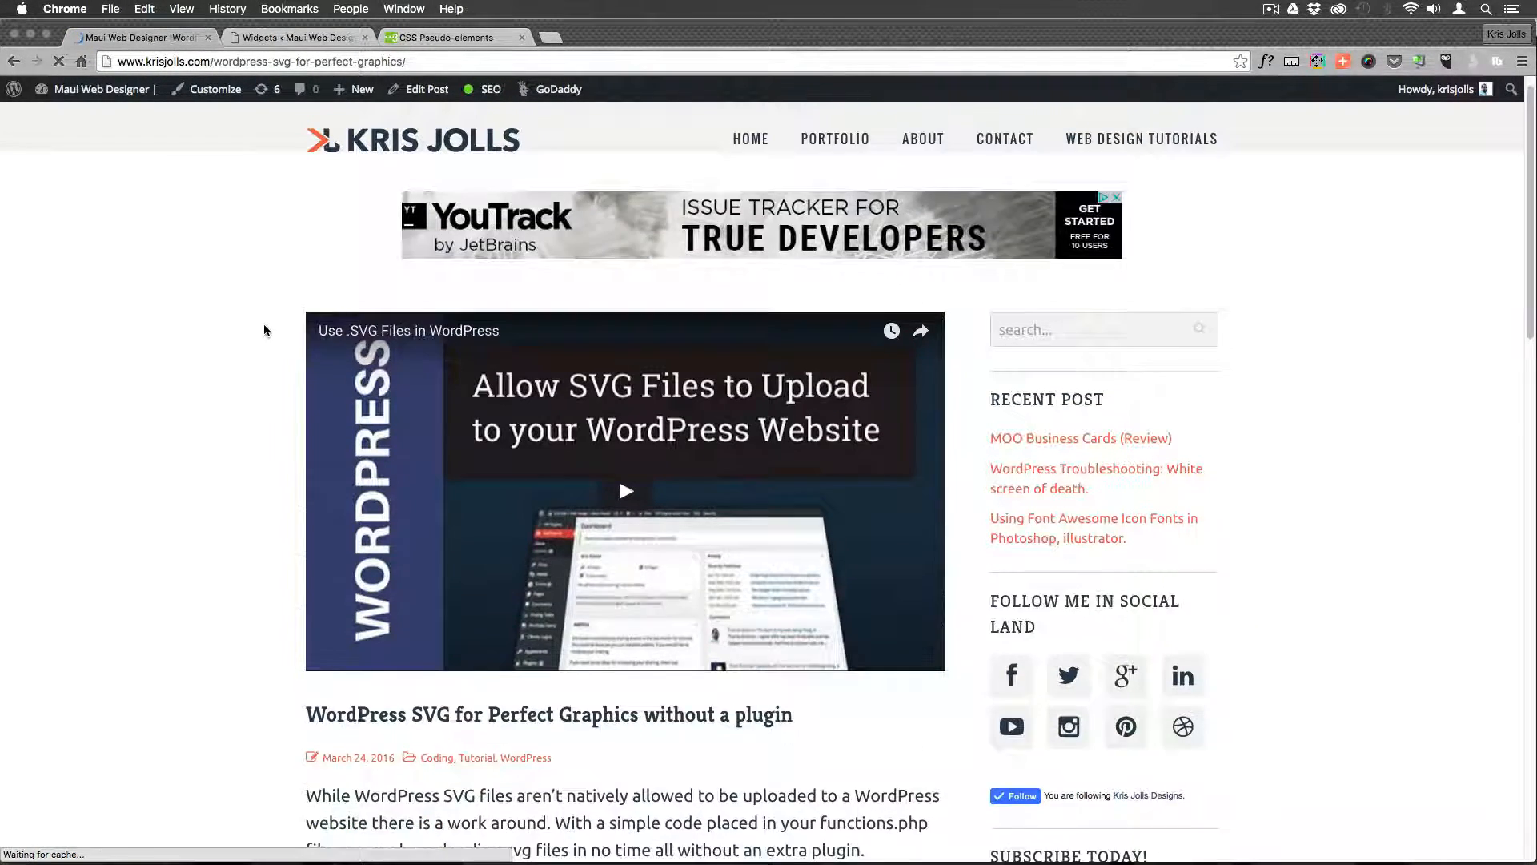
scroll(down, 3)
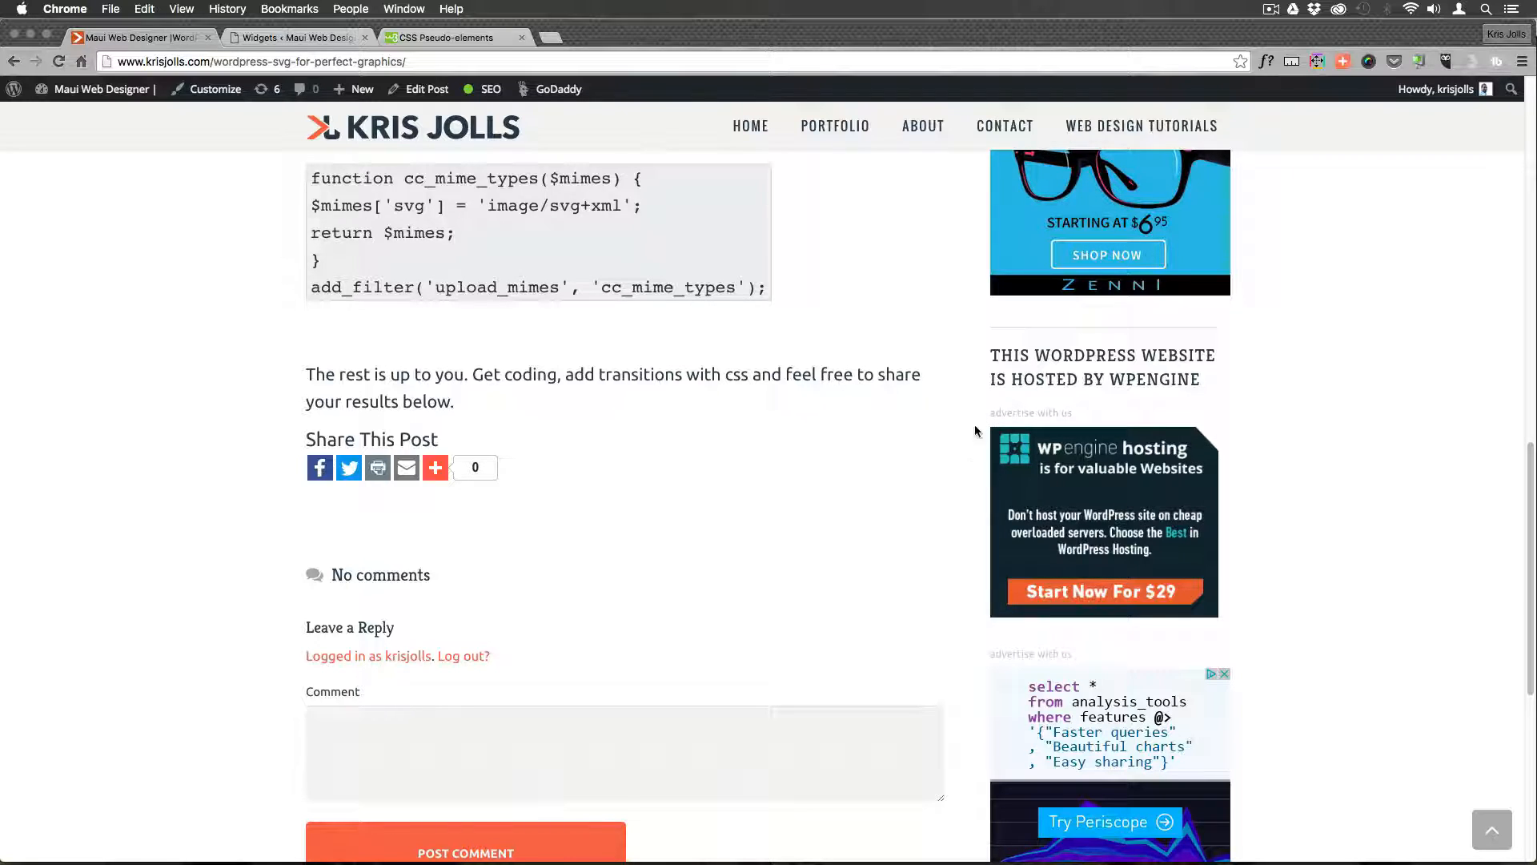
mouse_move(202, 379)
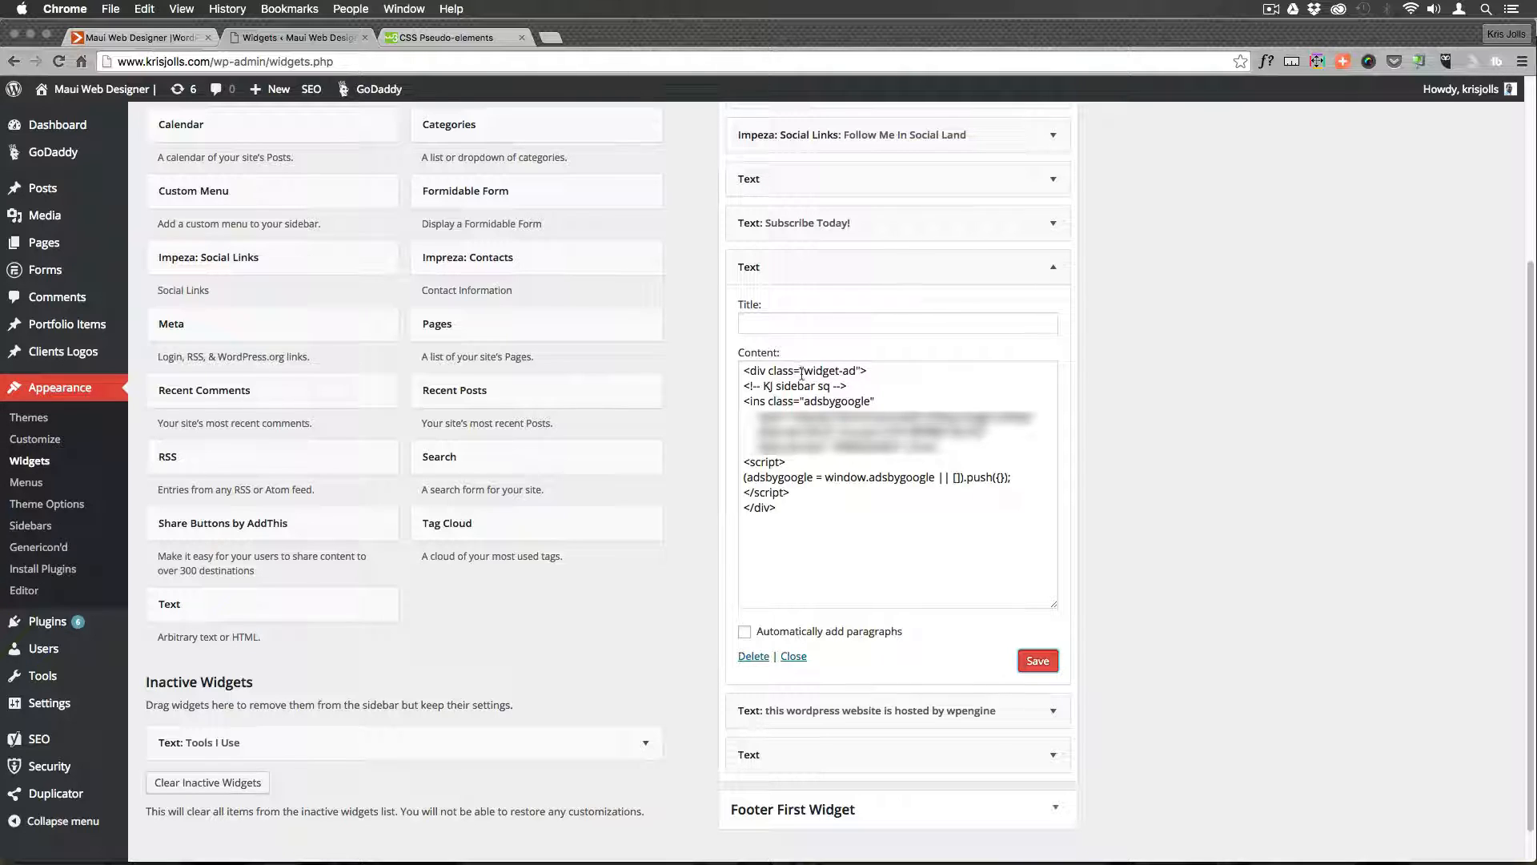
- Switch to Sublime Text 2 showing the style.css widget-ad ::before rule
key(Cmd+Tab)
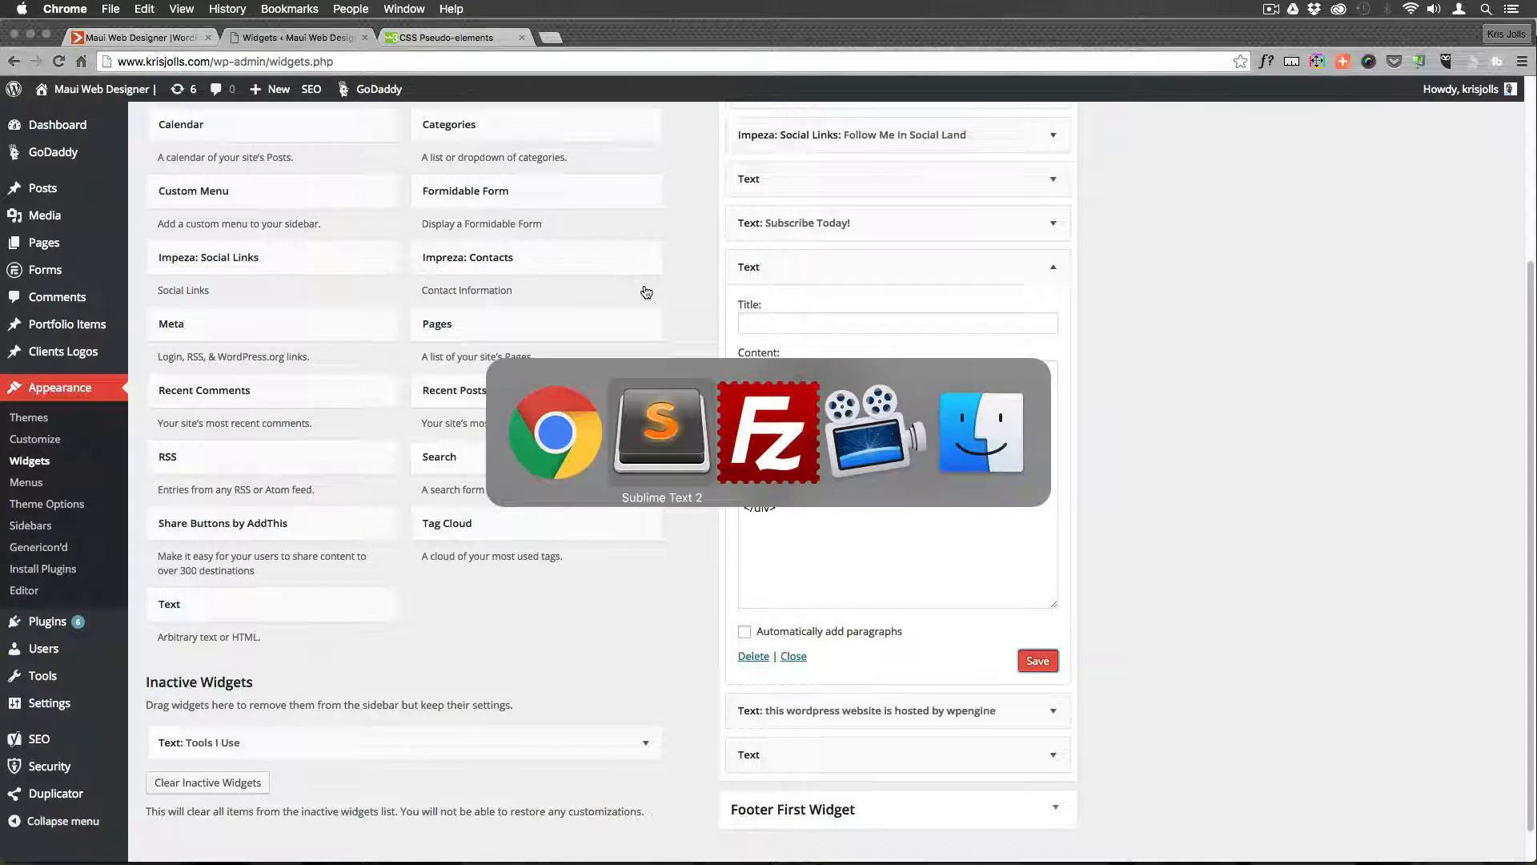
click(660, 429)
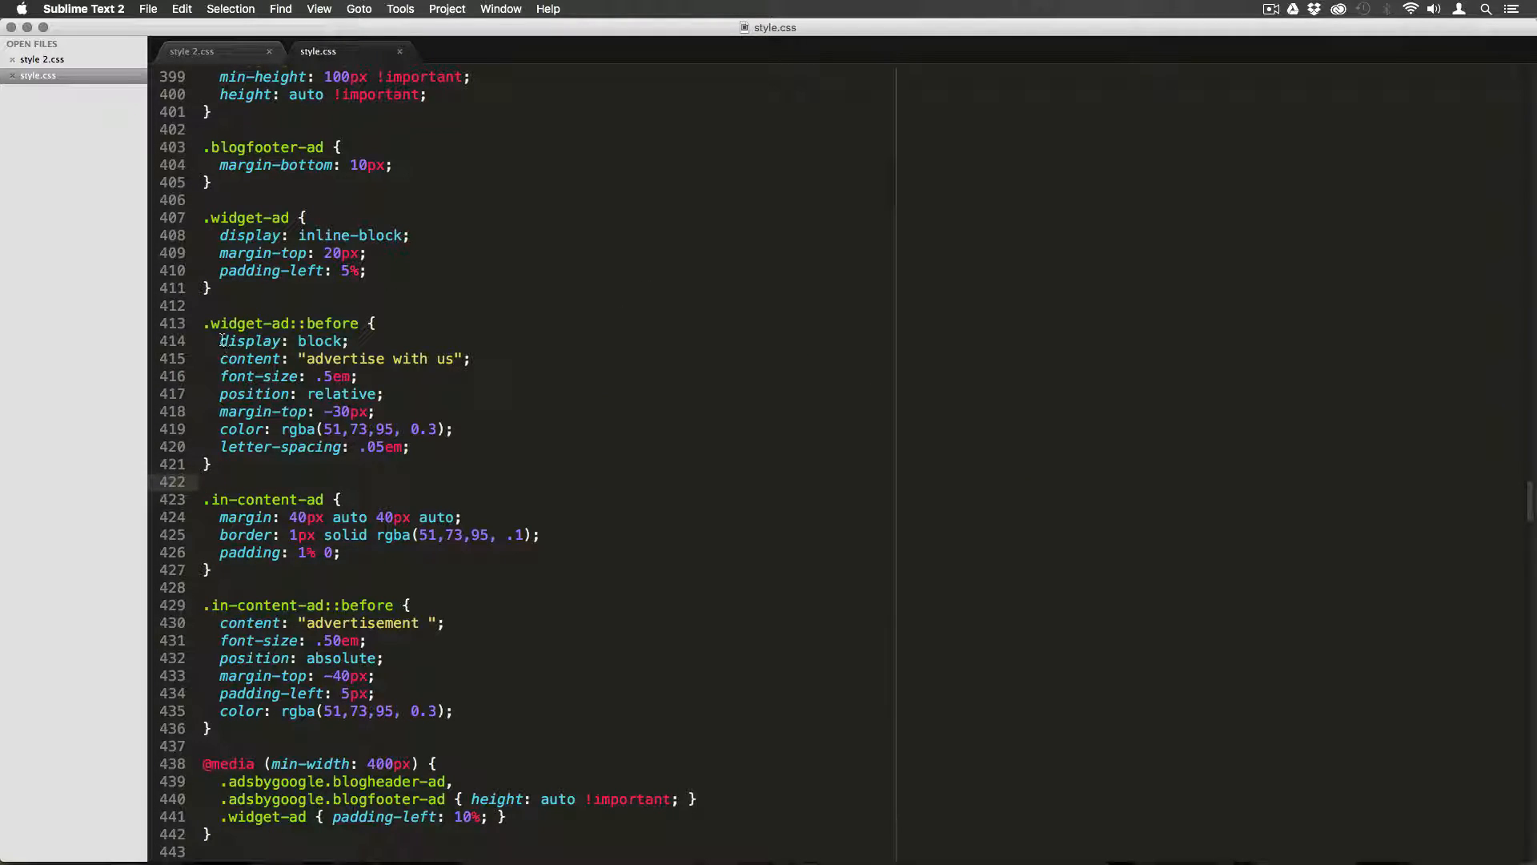